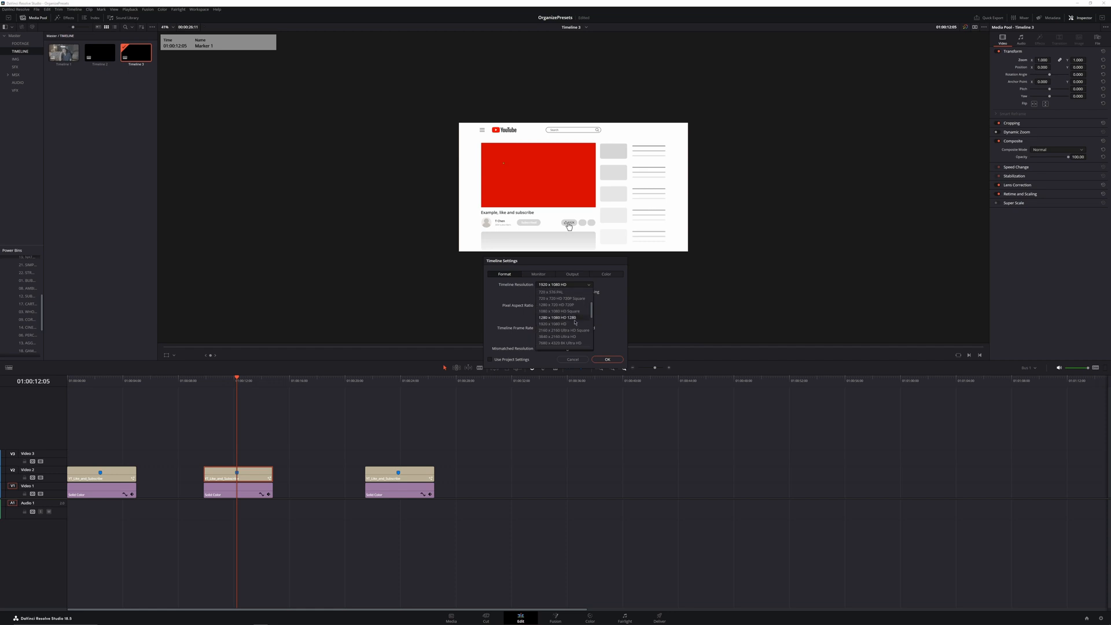
- Set the timeline resolution to 3840 x 2160 Ultra HD in Timeline Settings
click(565, 336)
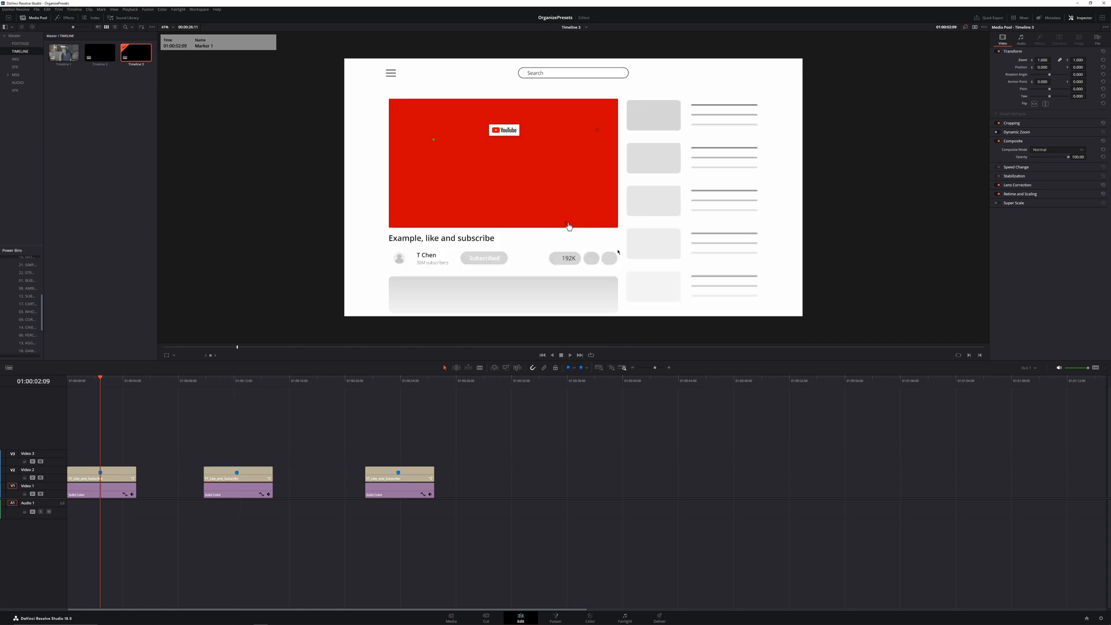
click(555, 618)
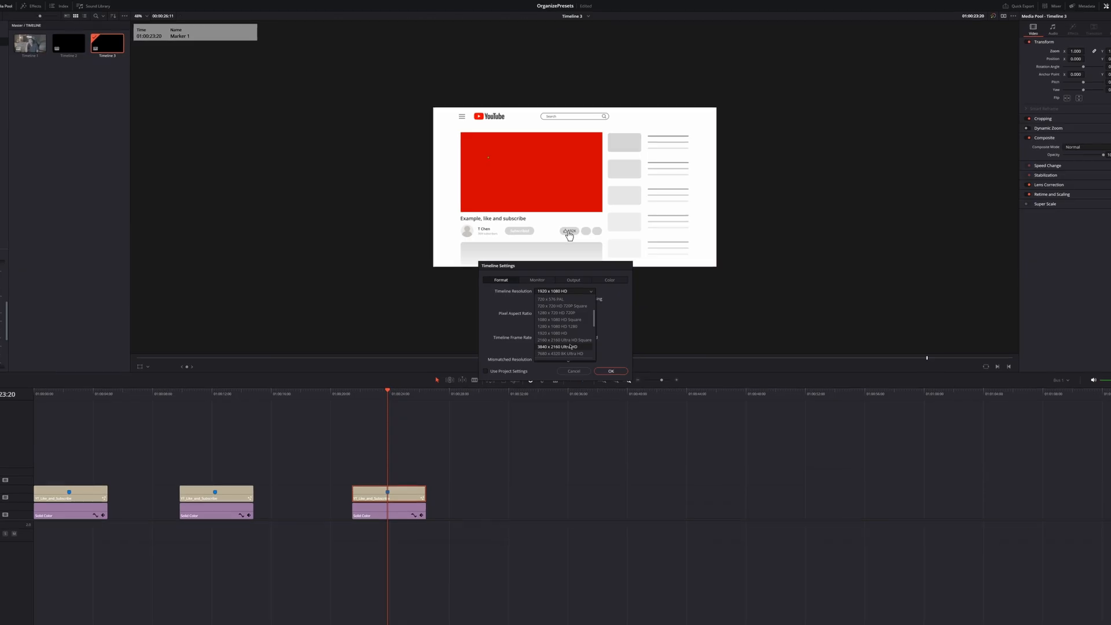
click(565, 346)
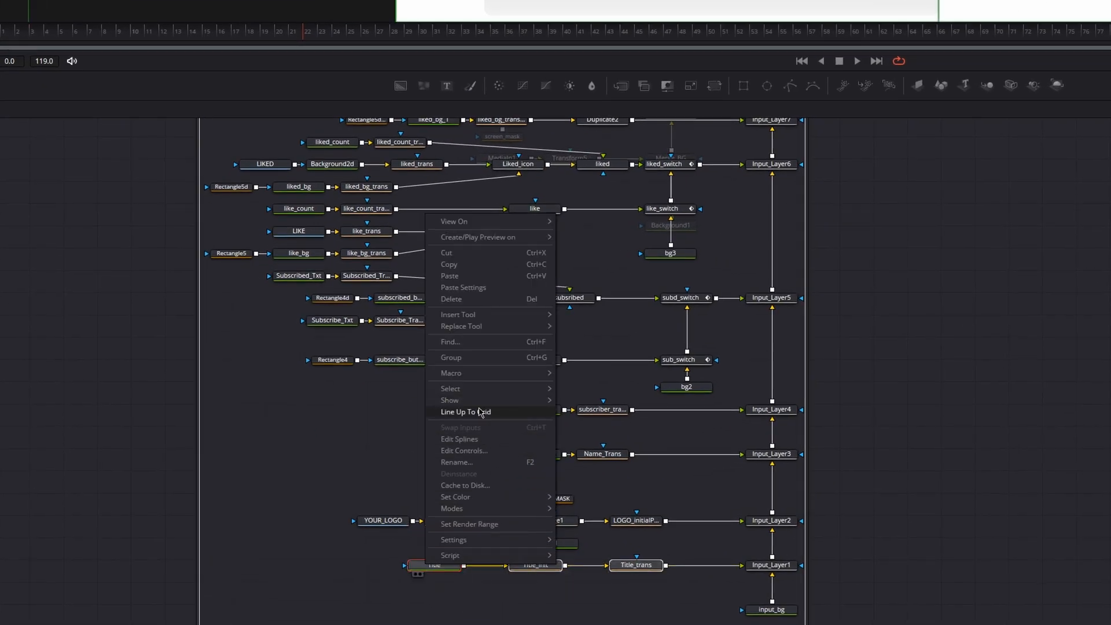
mouse_move(451, 373)
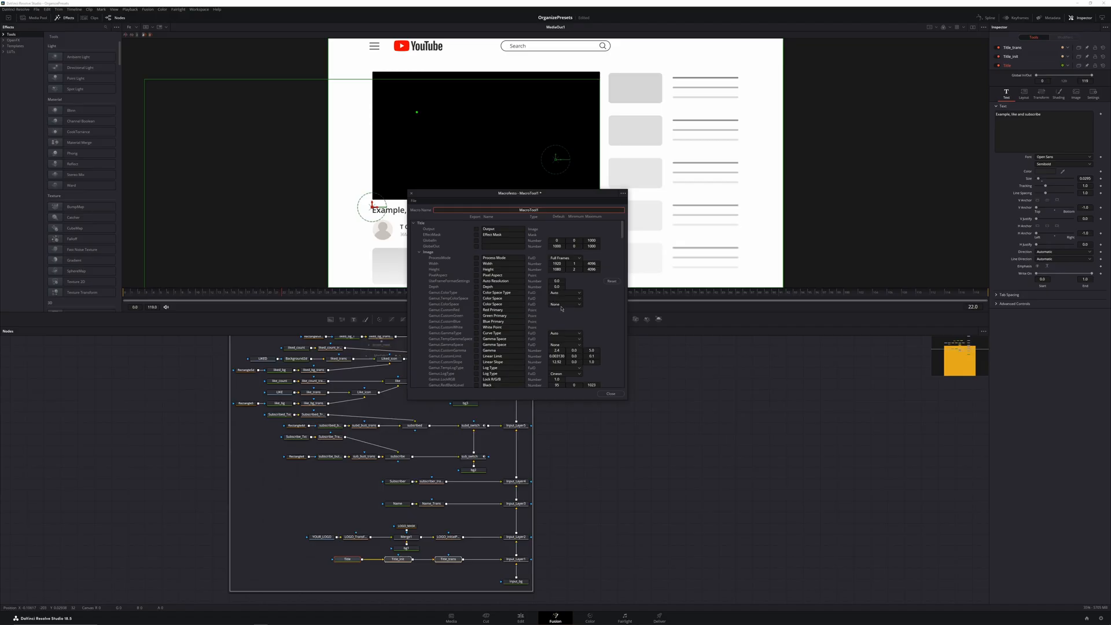
mouse_move(435, 522)
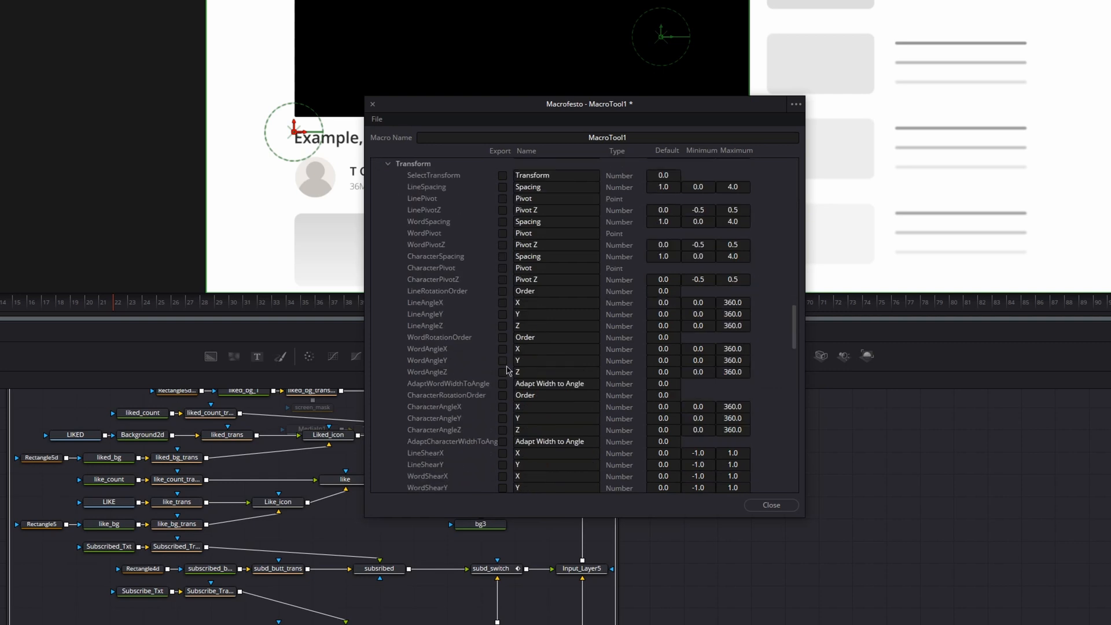
- Scroll the macro's Transform attributes, then close the editor discarding changes
scroll(down, 3)
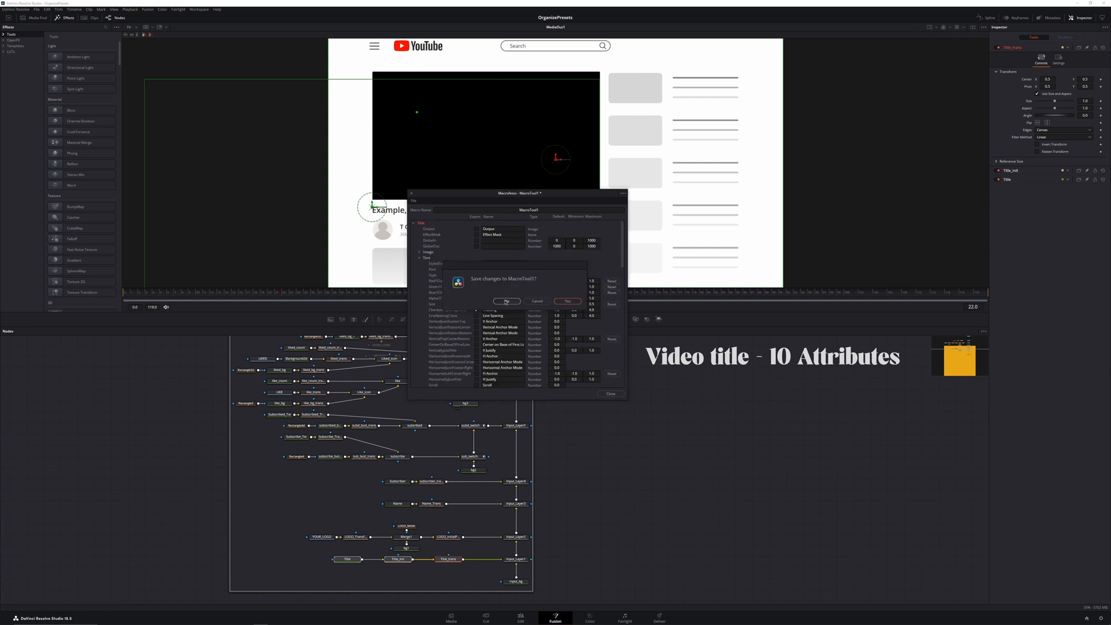
click(507, 301)
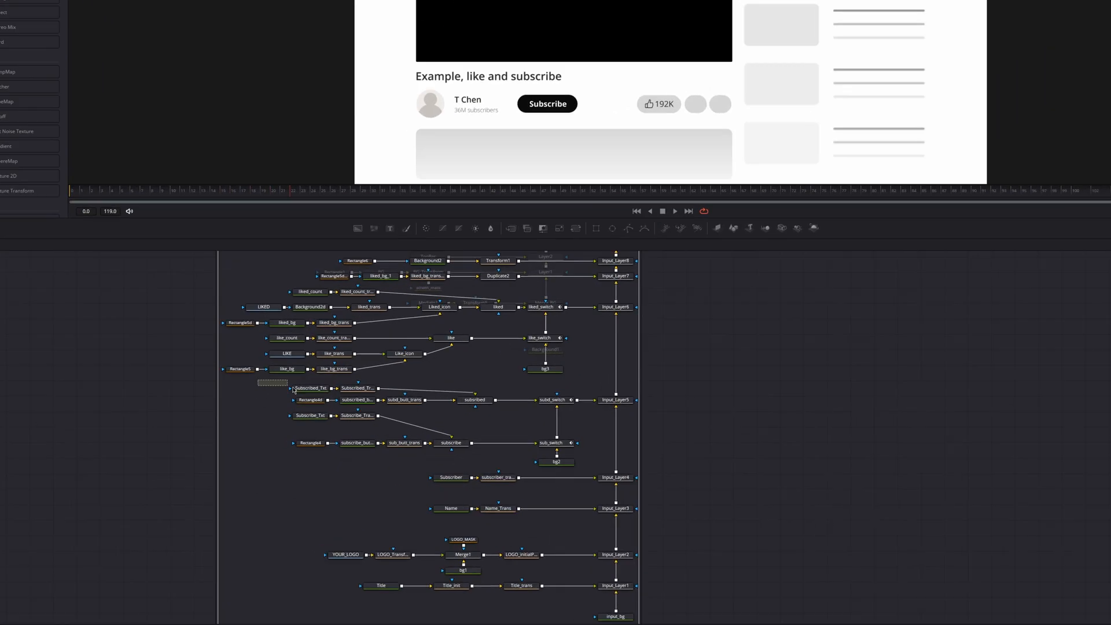
- Create a macro from the subscribe nodes, exporting text, font, size and color attributes
right_click(468, 395)
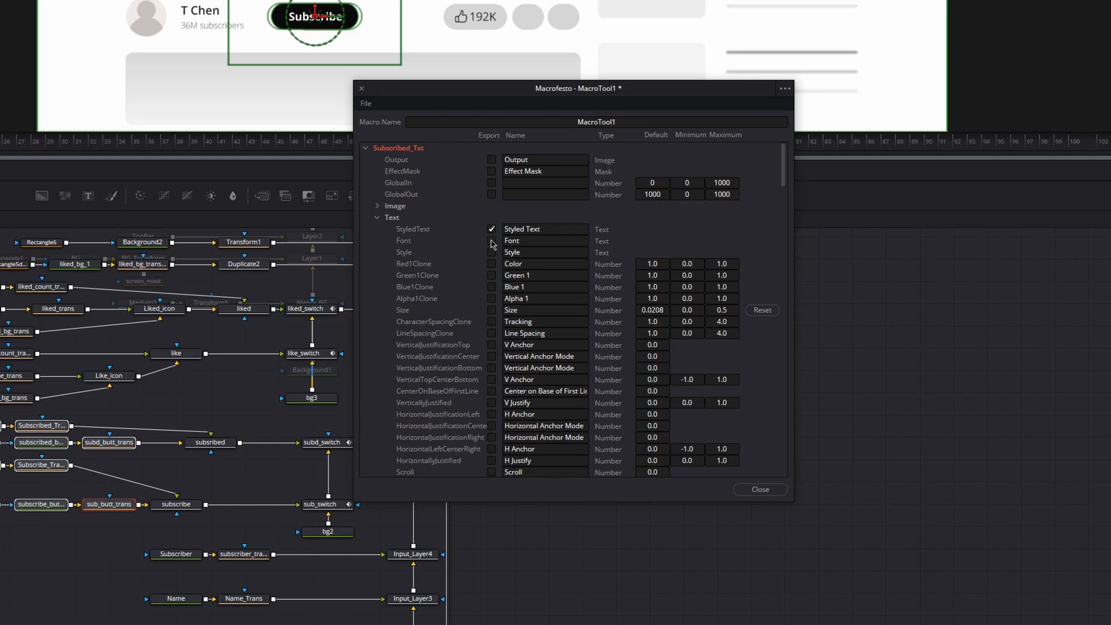
click(491, 252)
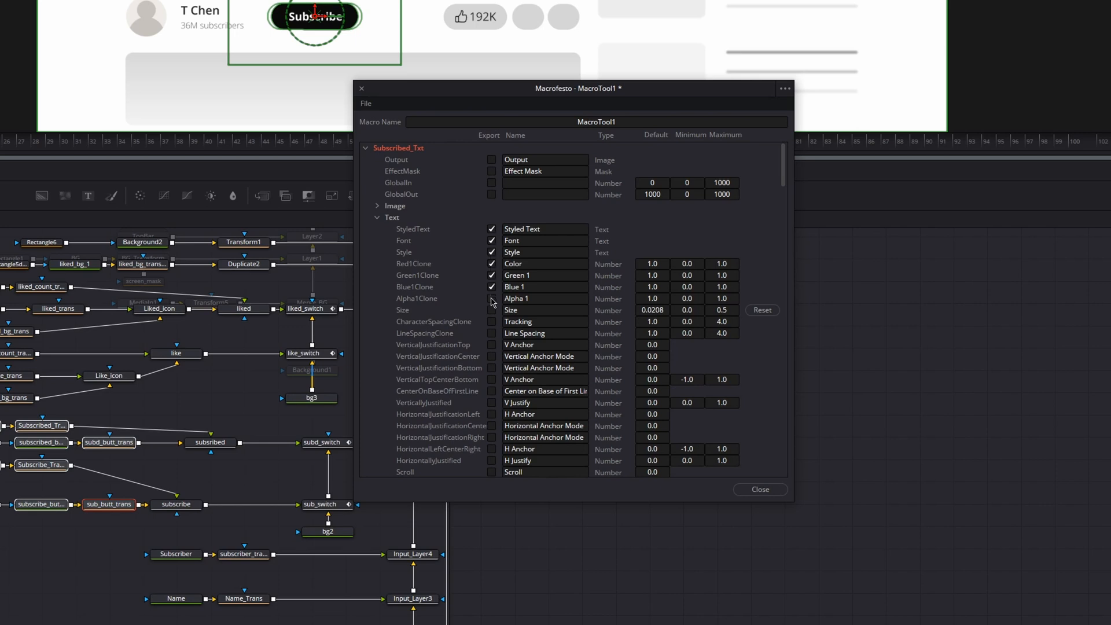
mouse_move(494, 324)
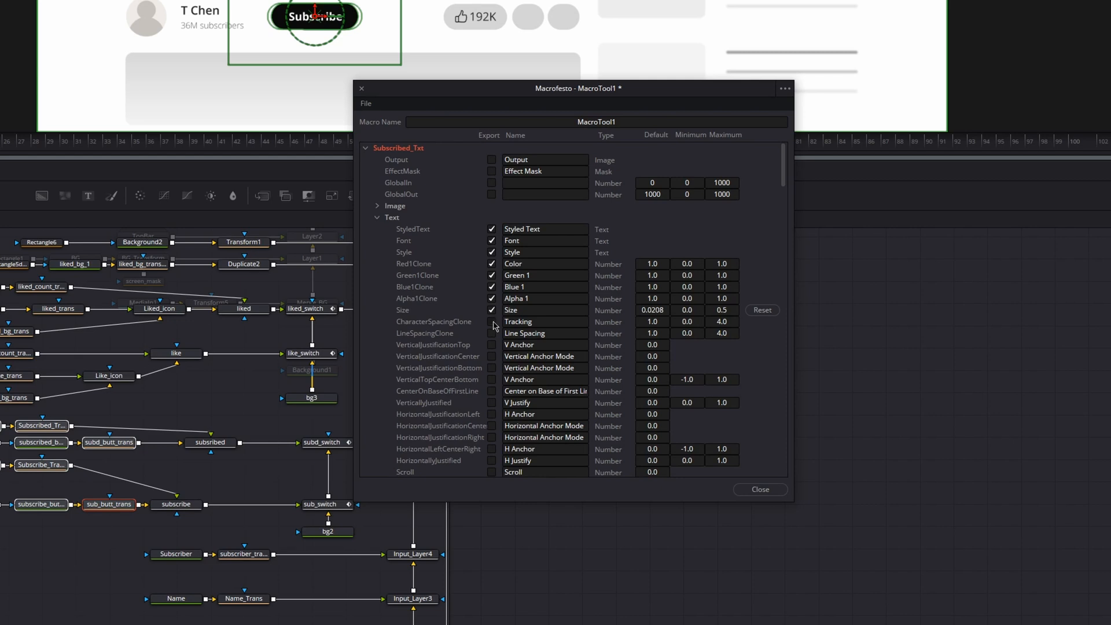
scroll(down, 3)
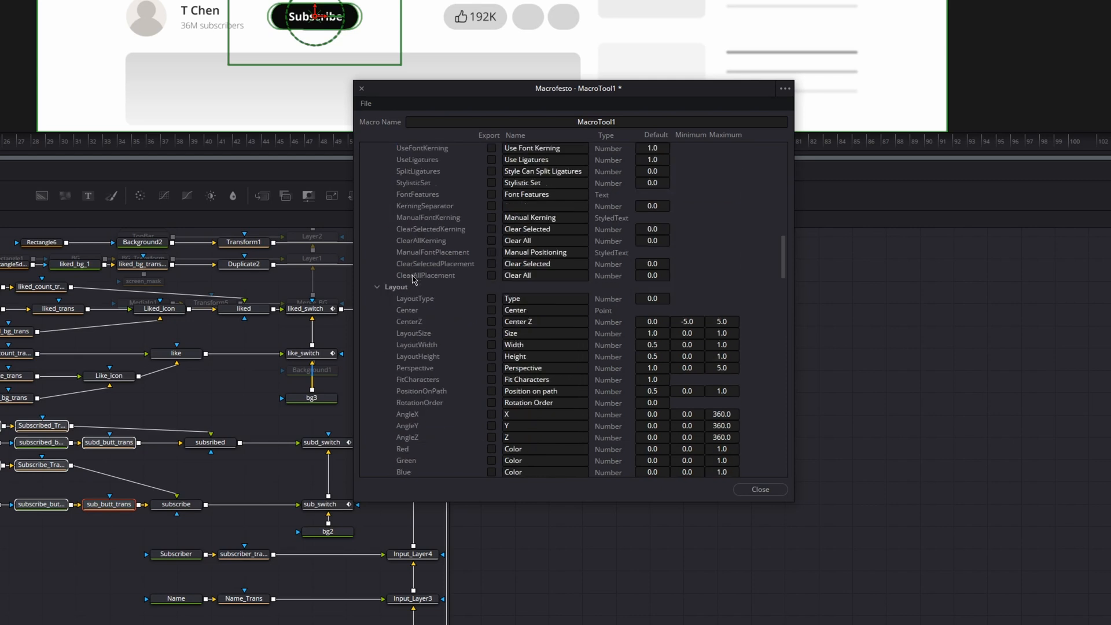
scroll(down, 3)
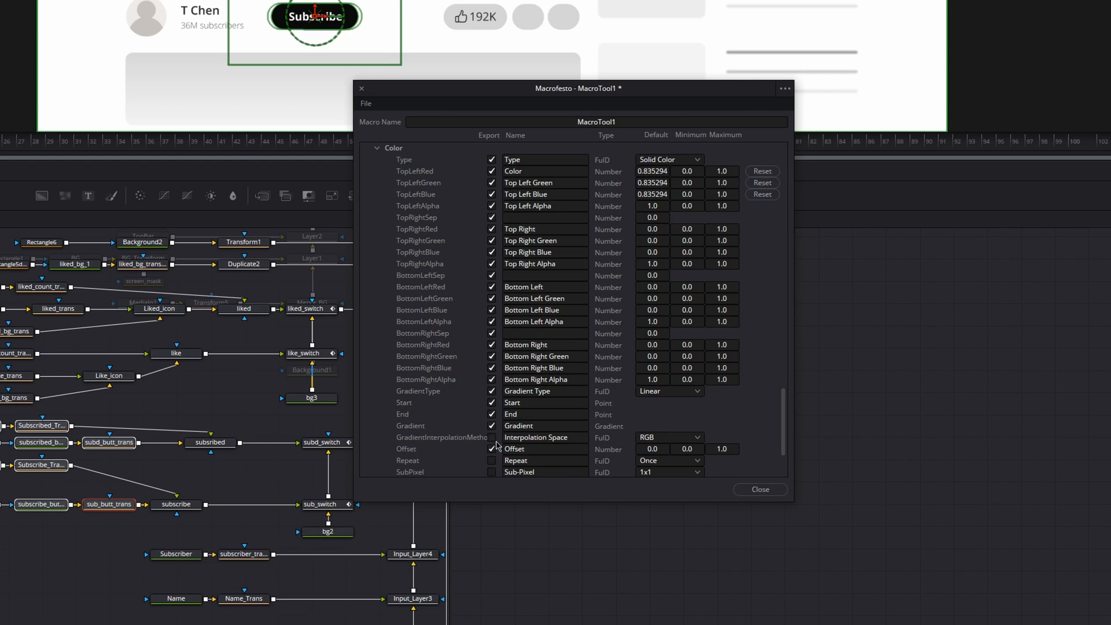
scroll(down, 3)
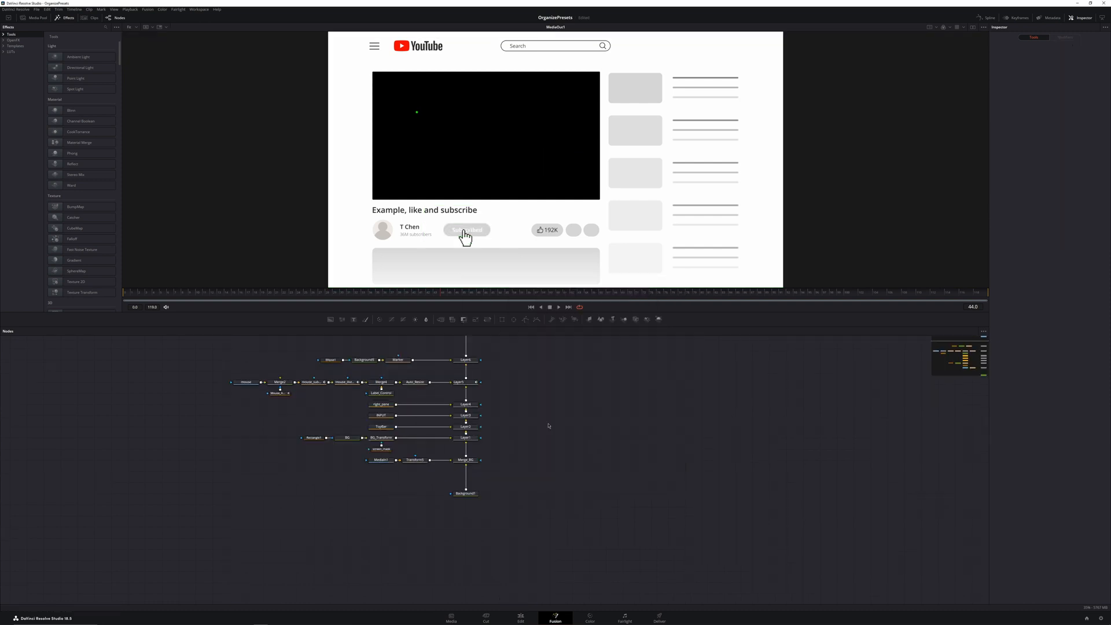
- Add a Video Title LabelControl to Label_Control with Show Arm and Hide Next 10
click(467, 230)
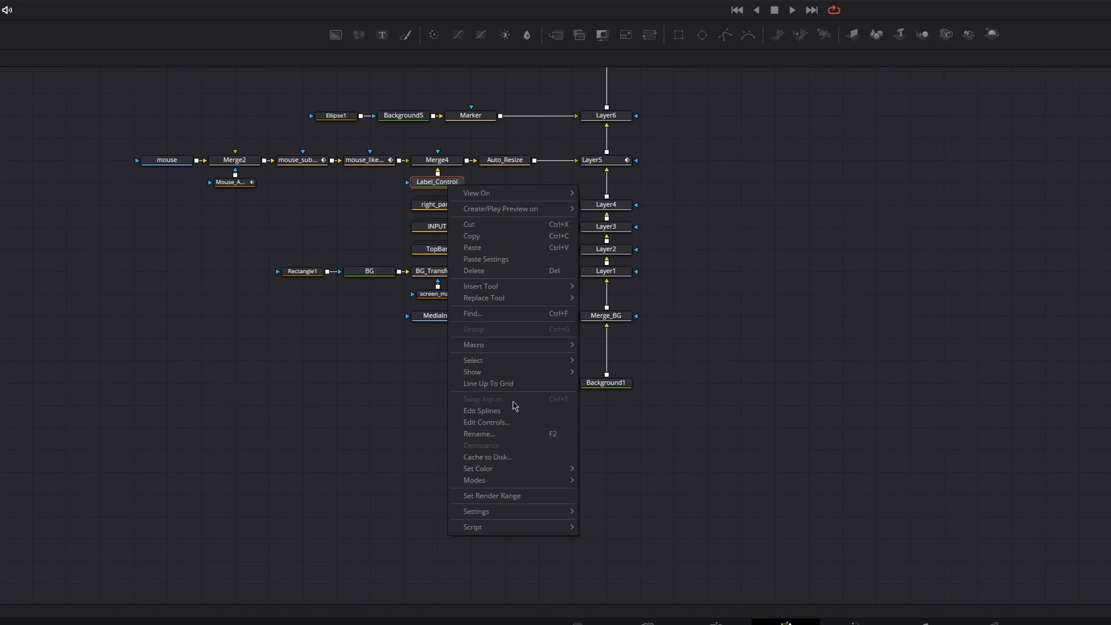
click(486, 422)
text(Video Title)
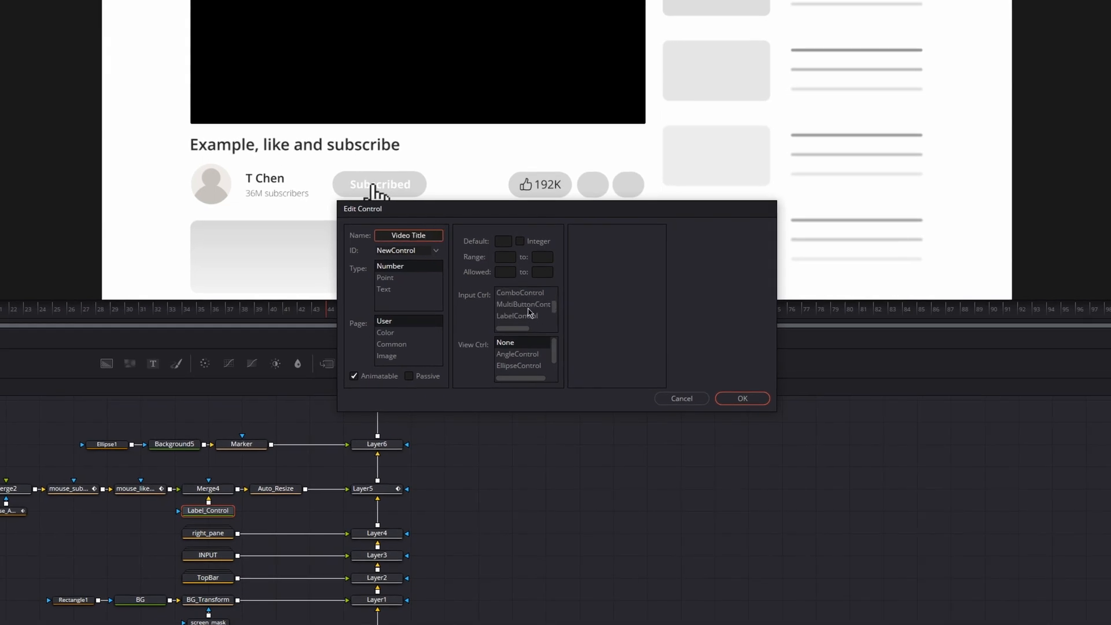
click(518, 316)
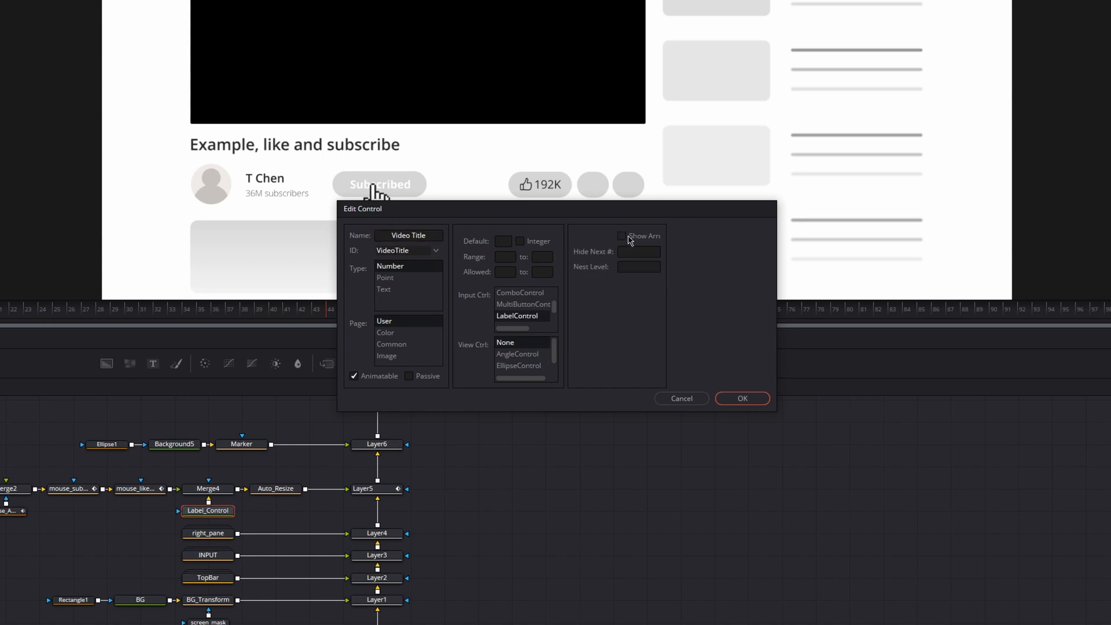
click(622, 236)
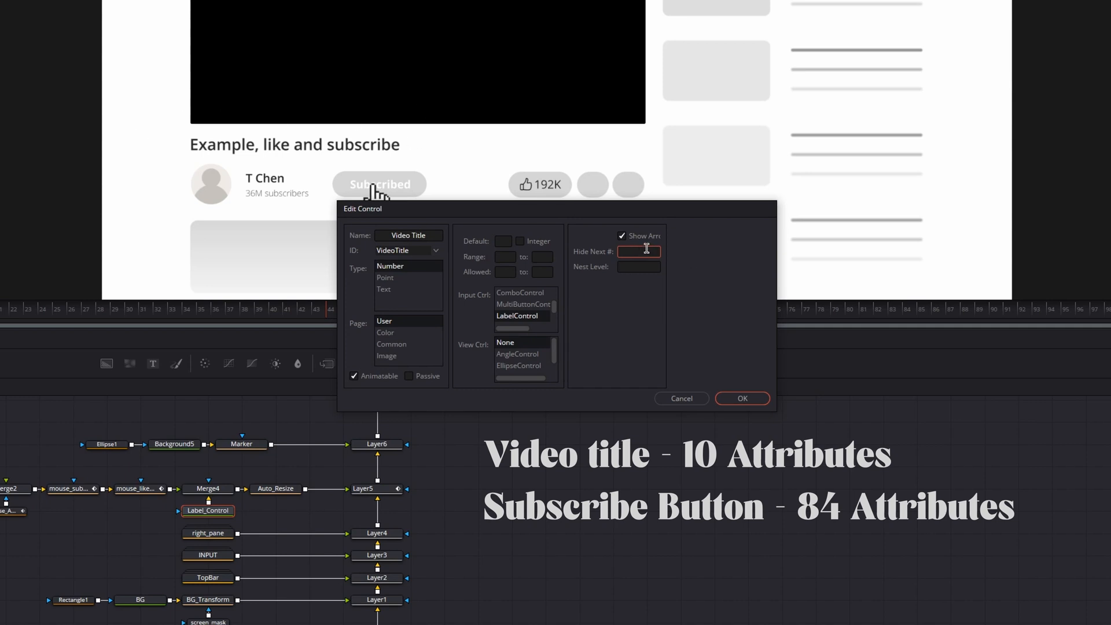
text(10)
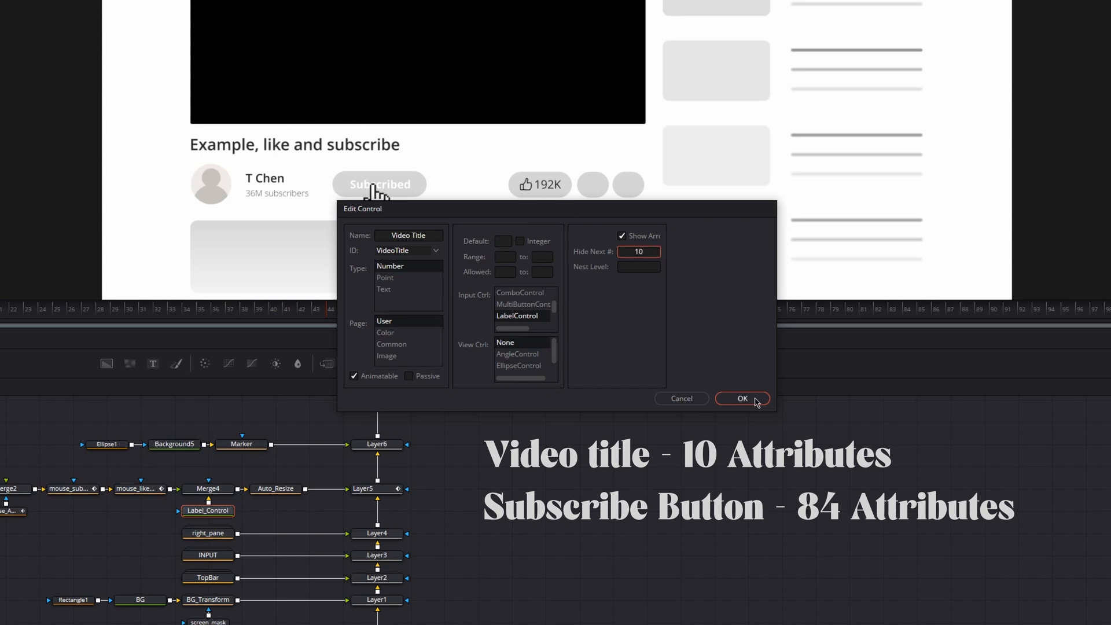
click(743, 399)
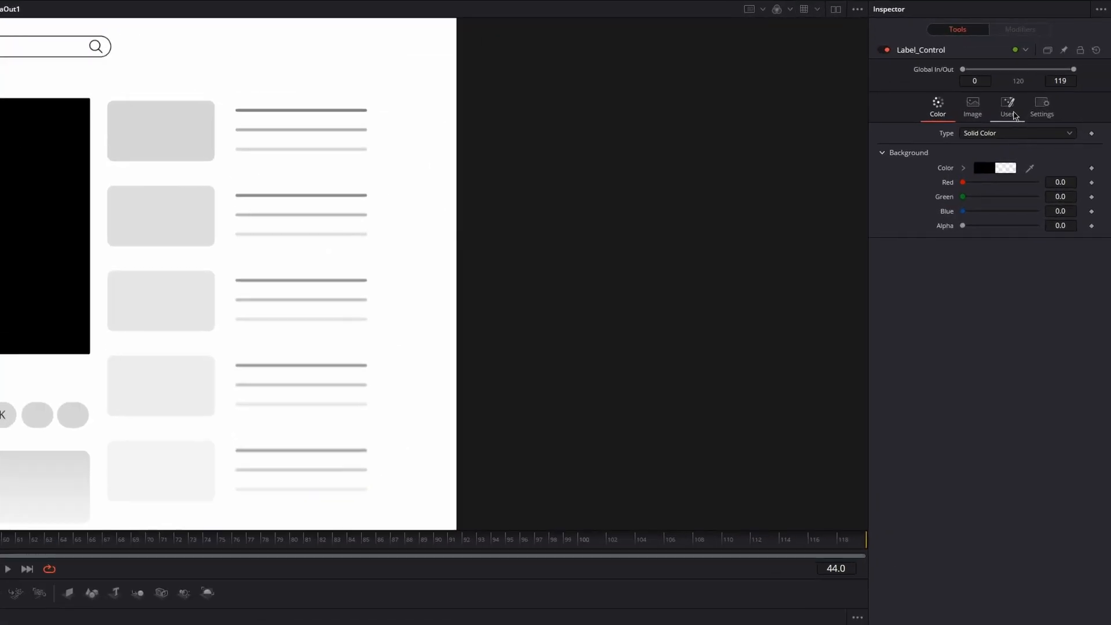
- Check Label_Control's custom Video Title and Profile Picture groups in the inspector
click(1007, 104)
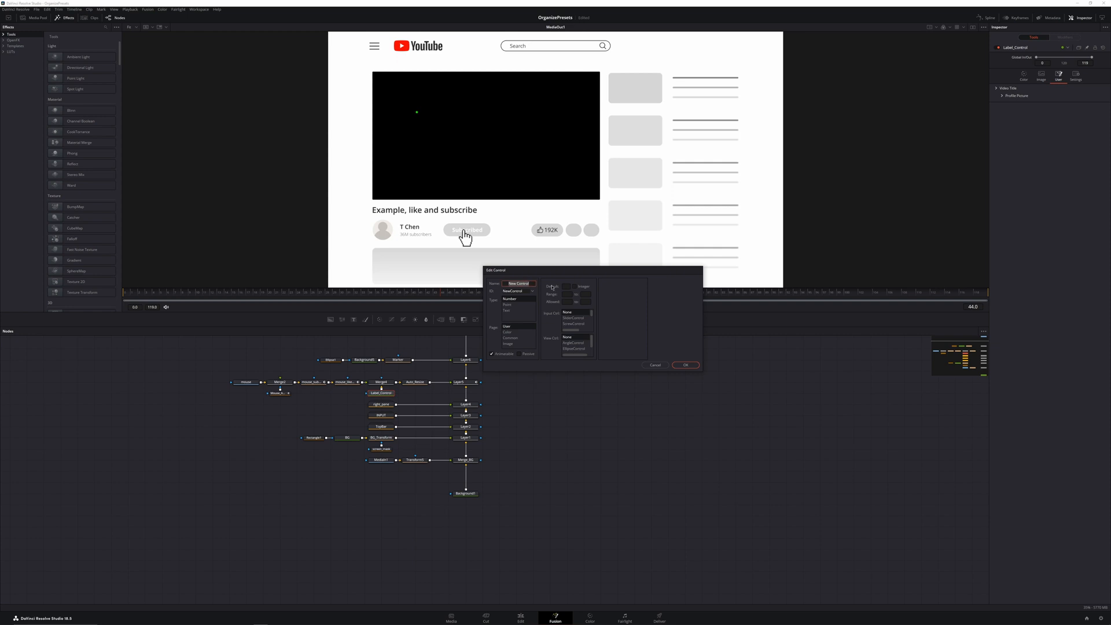
click(685, 365)
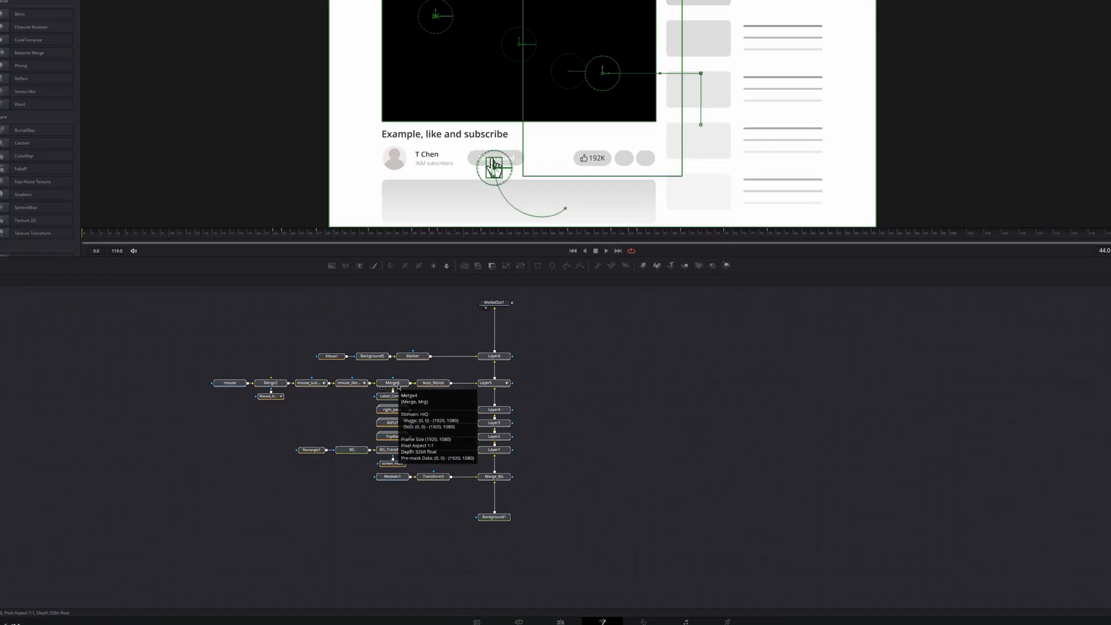
- Name the macro YT_Like_and_Subscribe and save it as a new .setting file
right_click(437, 250)
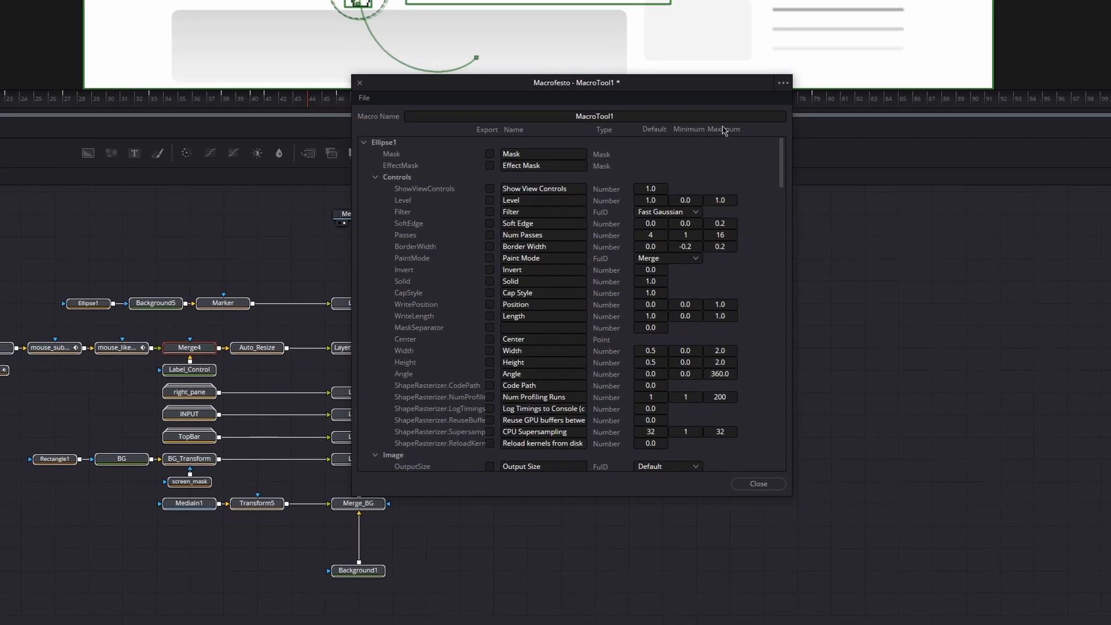
text(YT_Like_and_Subscribe)
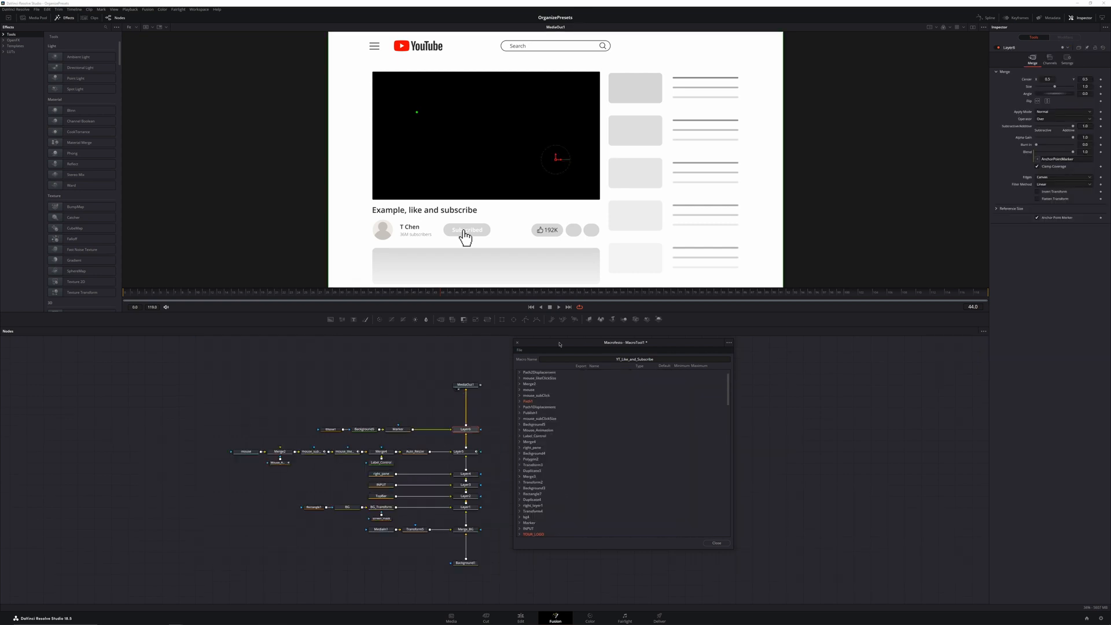
mouse_move(563, 435)
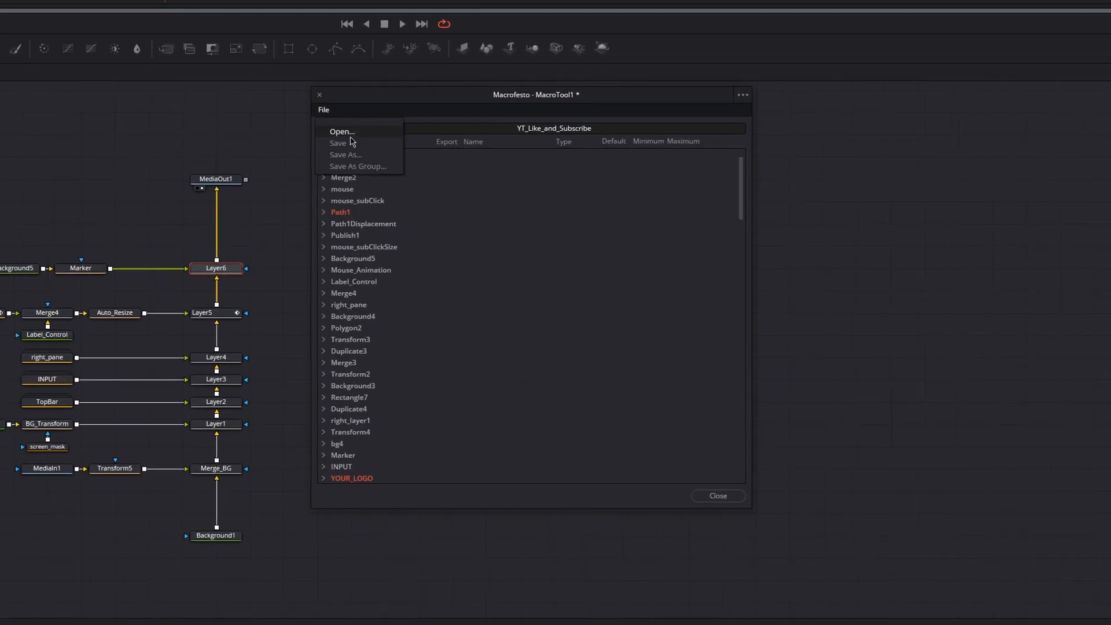
click(346, 154)
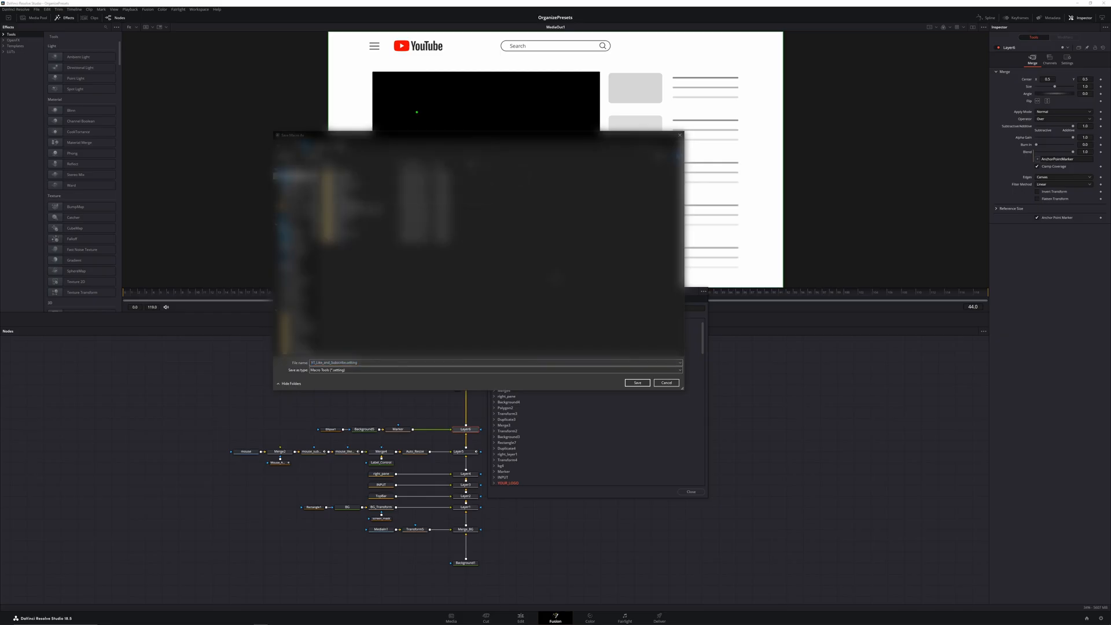
click(637, 382)
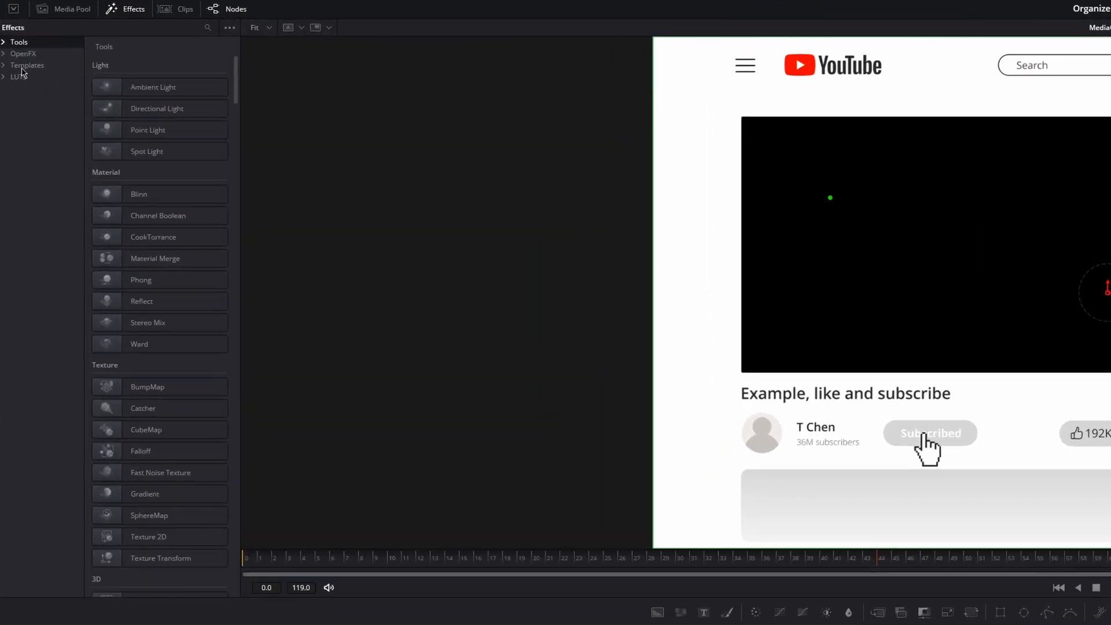
- Move YT_Like_and_Subscribe.setting from the desktop into Fusion Templates > Edit > Titles
click(28, 65)
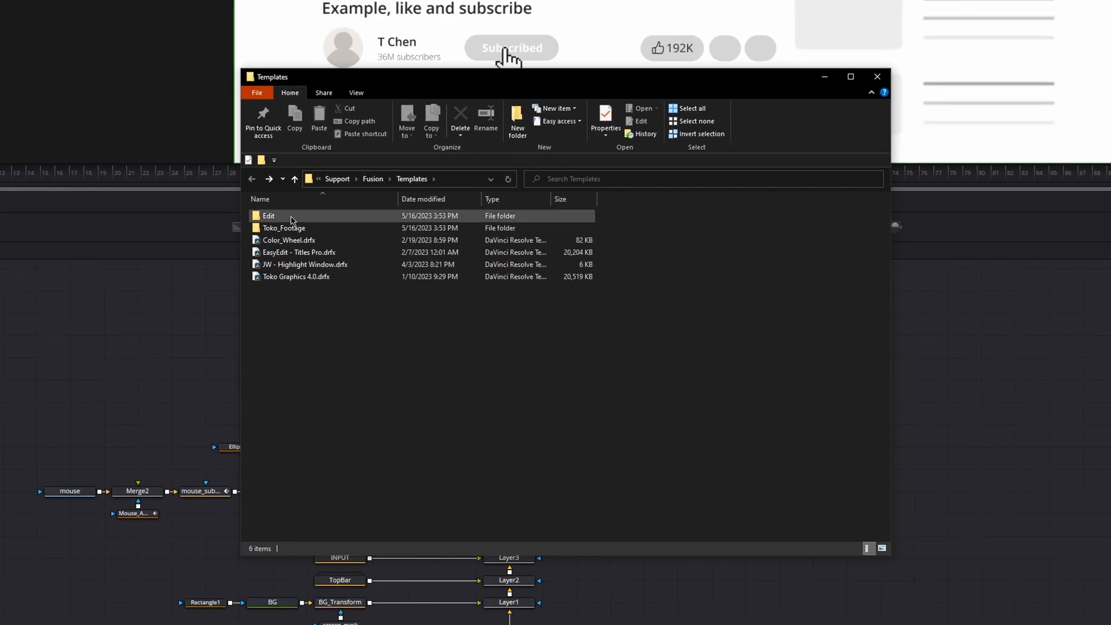
double_click(269, 215)
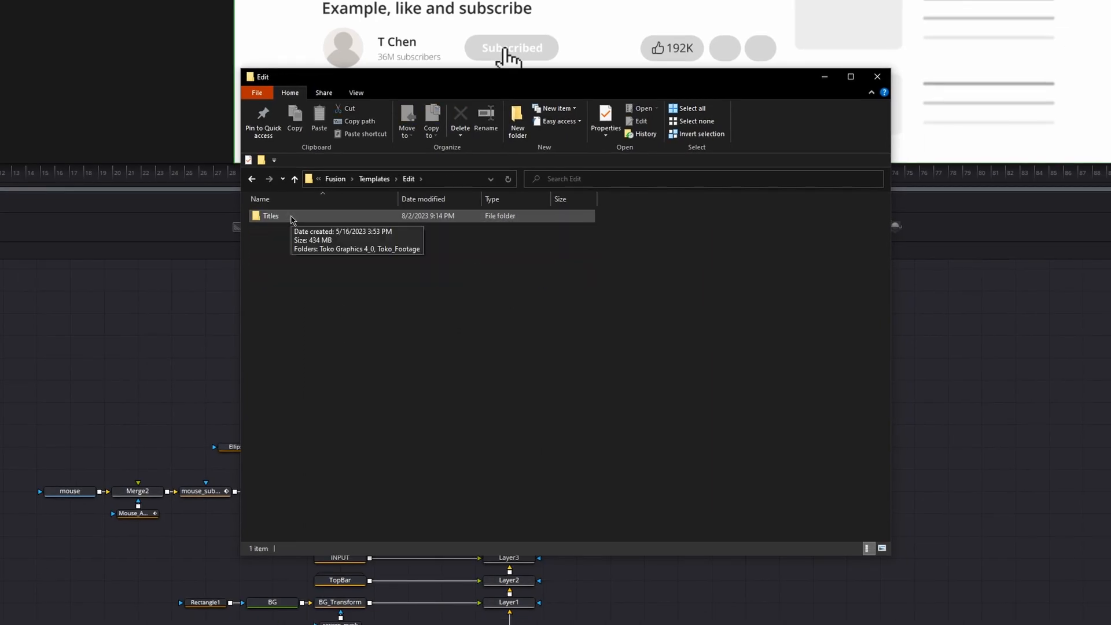
double_click(270, 215)
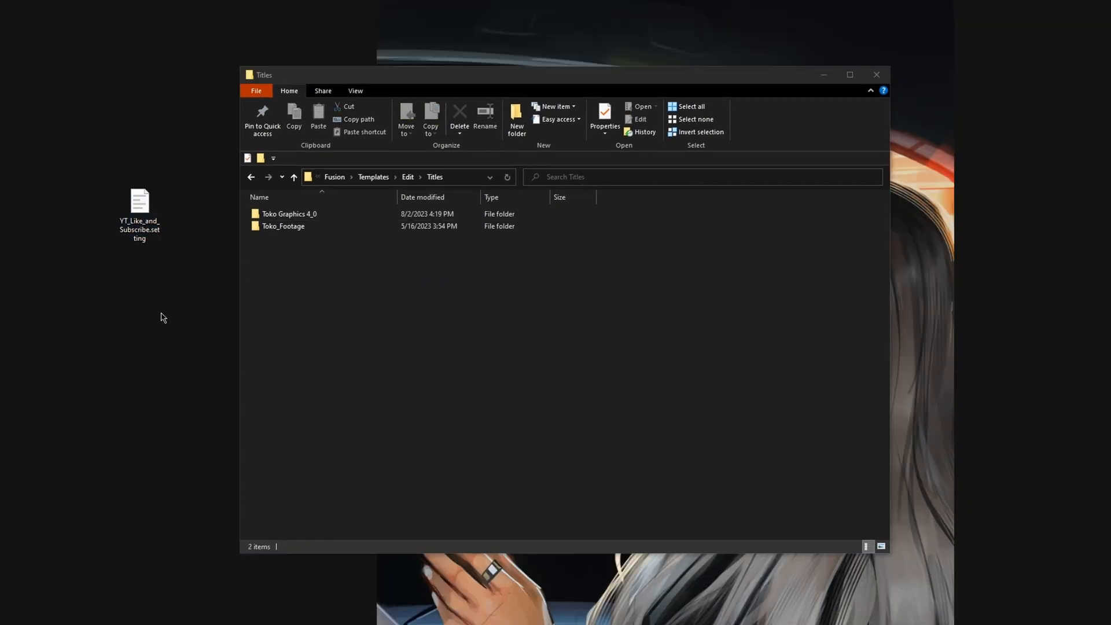
click(139, 204)
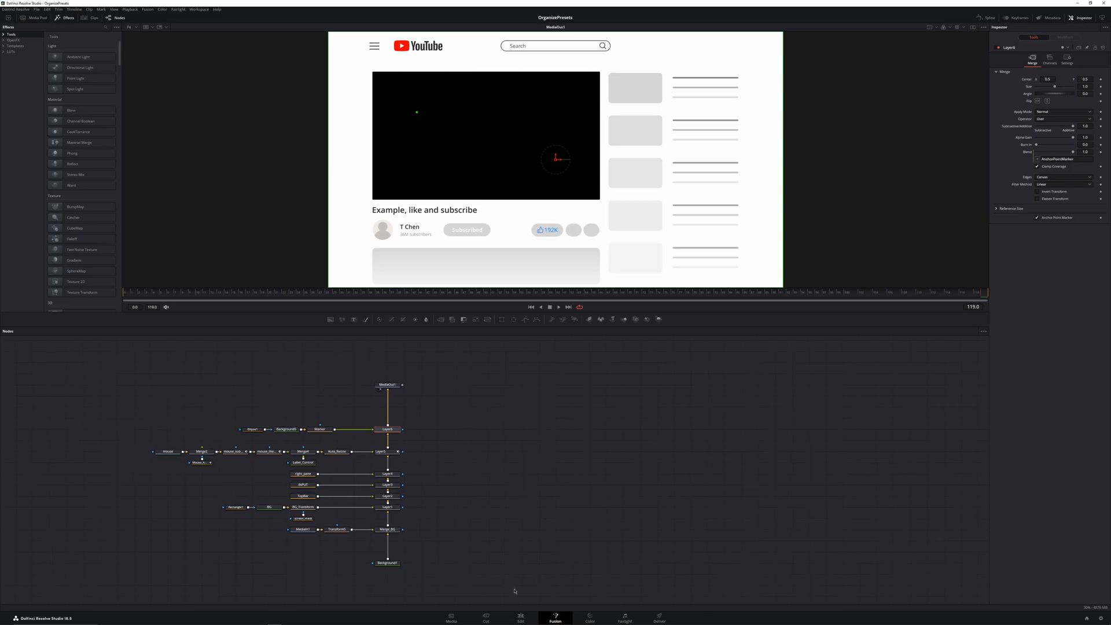
click(523, 623)
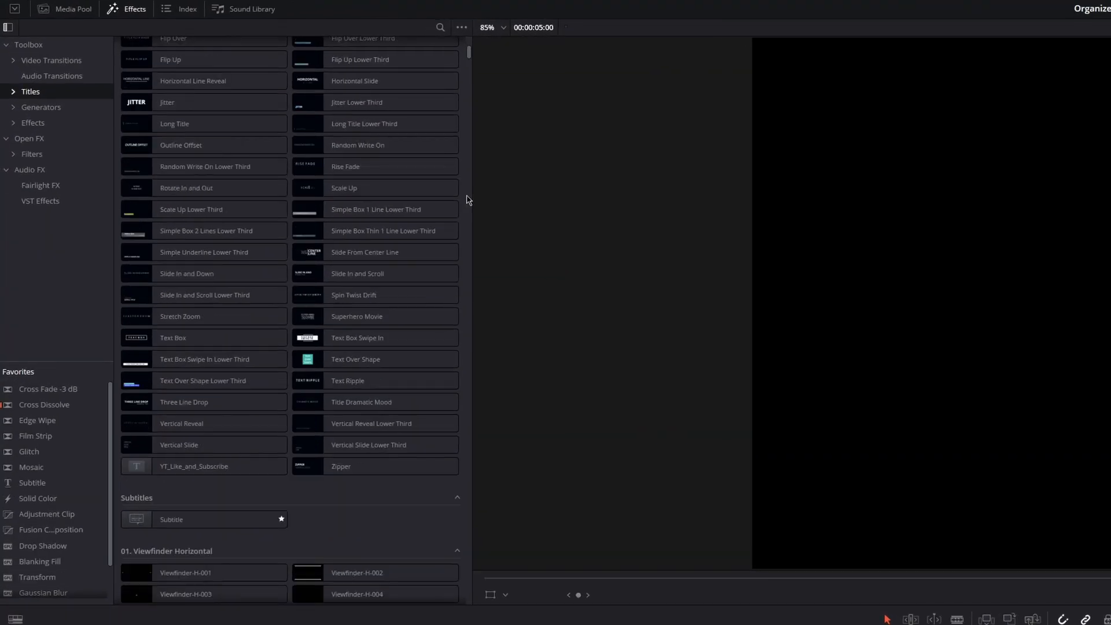
- Drag the YT_Like_and_Subscribe title from Effects > Titles onto track V1
click(204, 467)
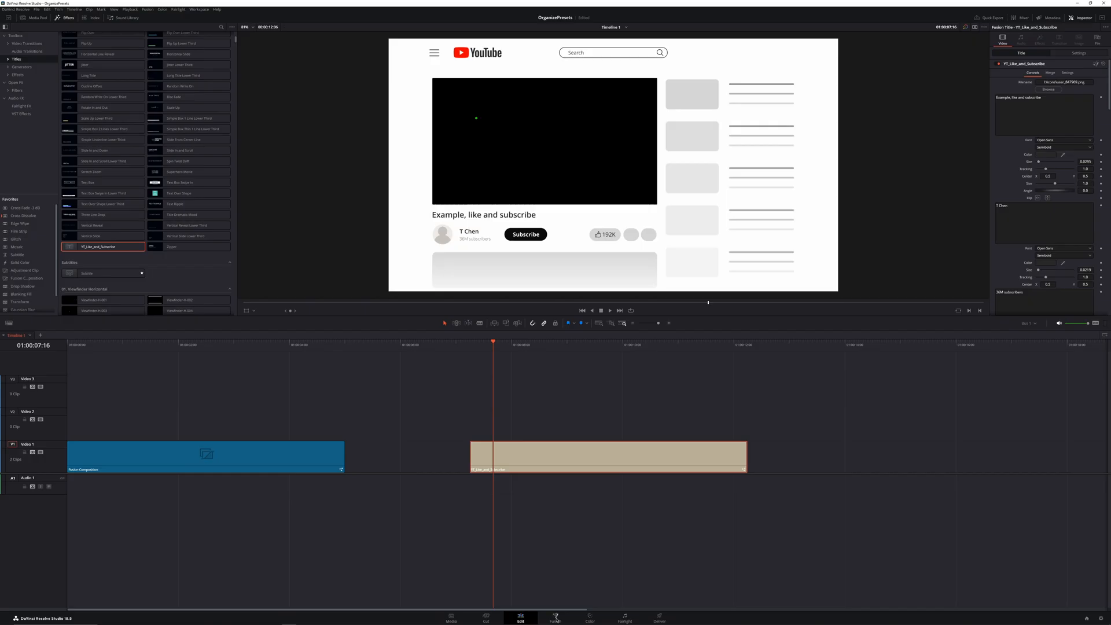
- From the Fusion page, open YT_Like_and_Subscribe.setting in Visual Studio Code
click(557, 617)
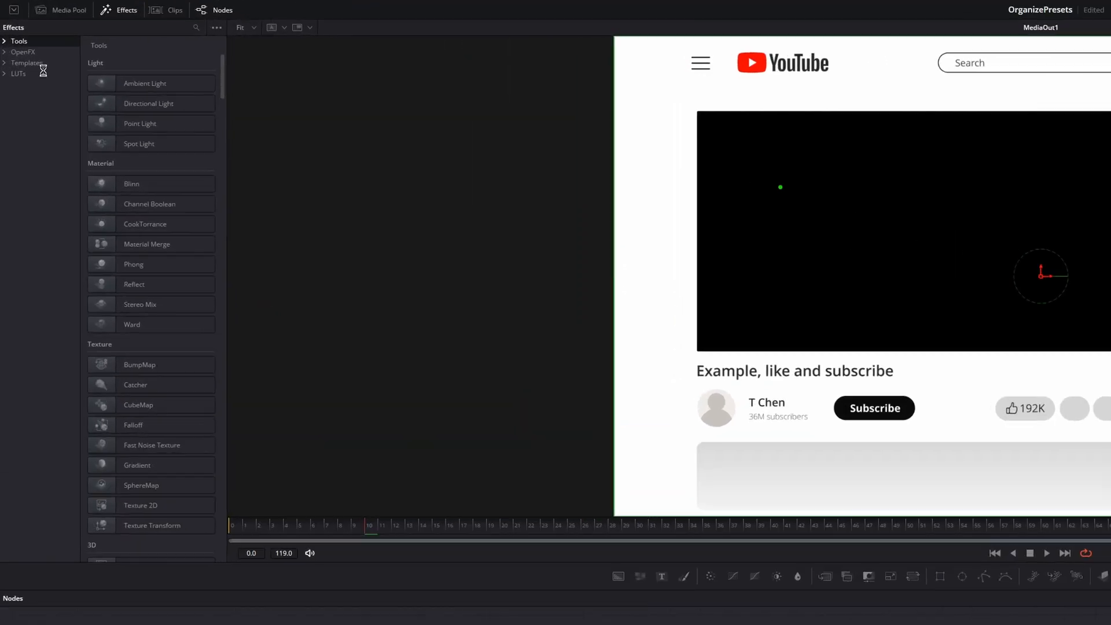
click(28, 66)
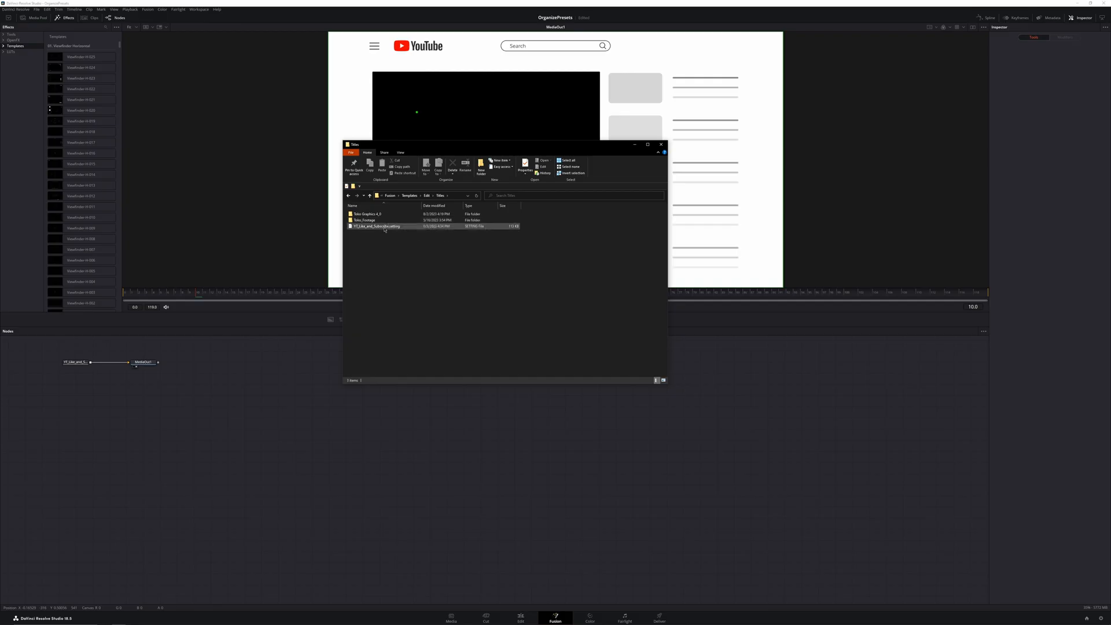
mouse_move(385, 228)
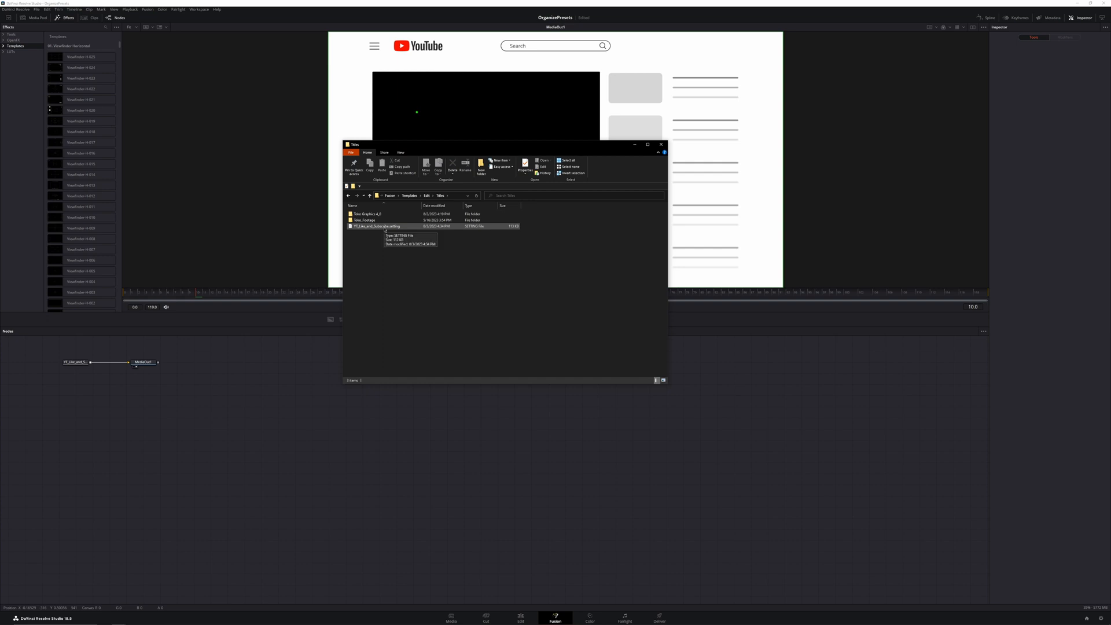
double_click(374, 227)
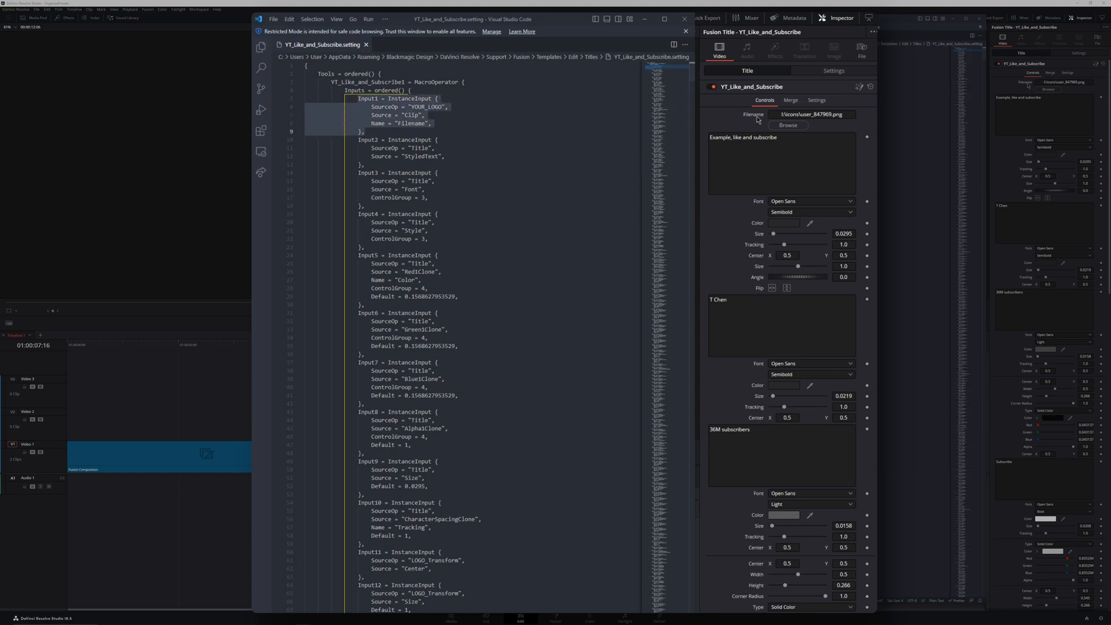
- Maximize VS Code on the macro file, focused on the Input4 definition block
click(431, 165)
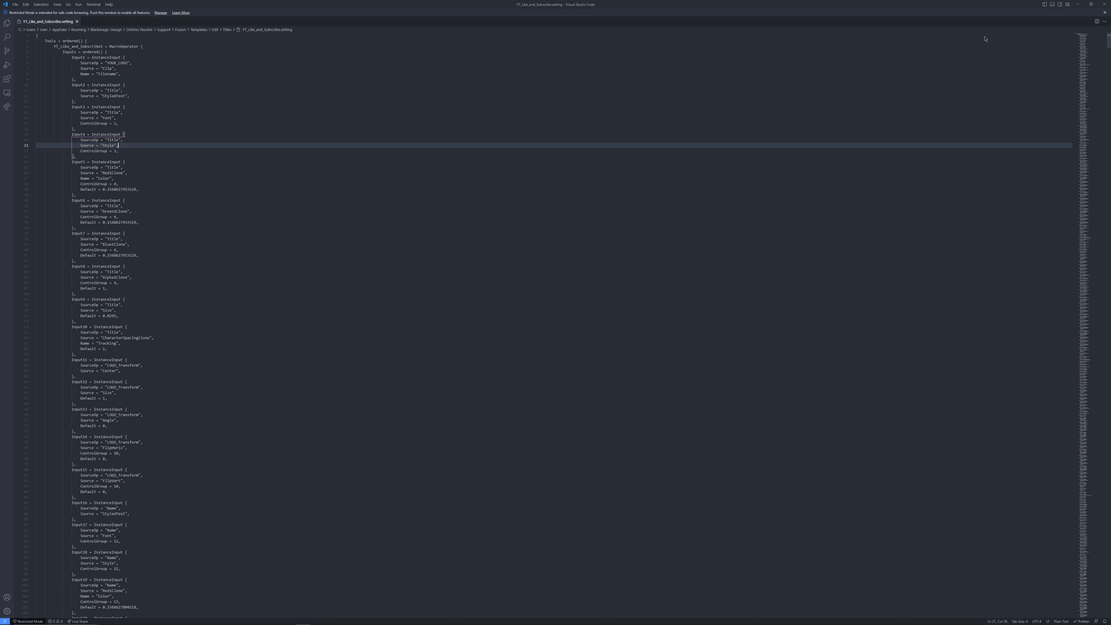
- Search 'Title', move the Title InstanceInputs above Input1, then find the VideoTitle label control
key(Ctrl+f)
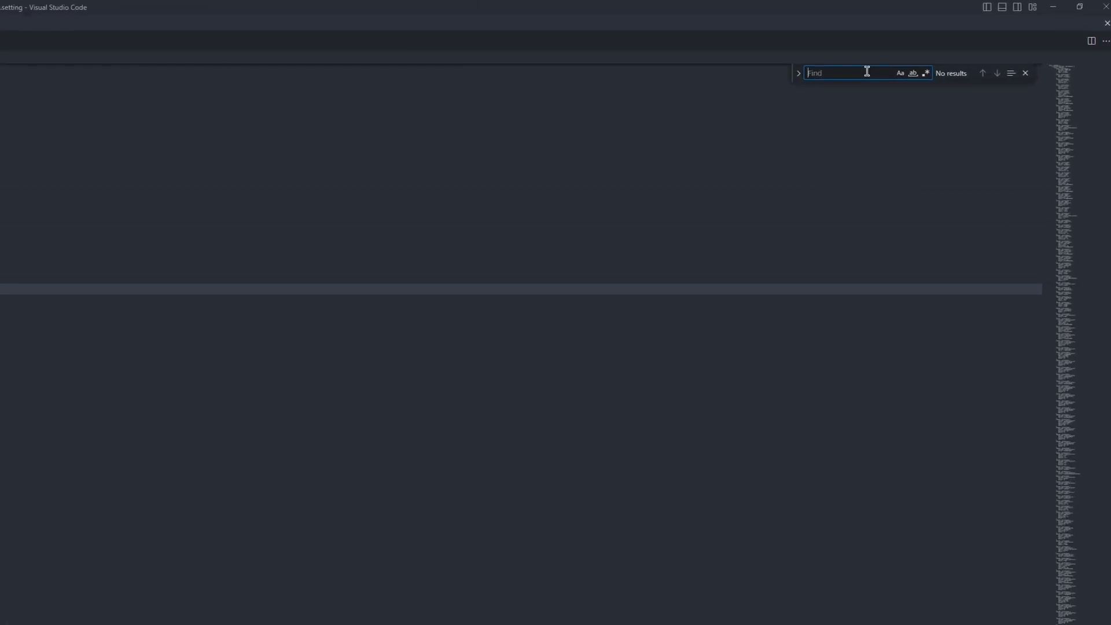
text(Title)
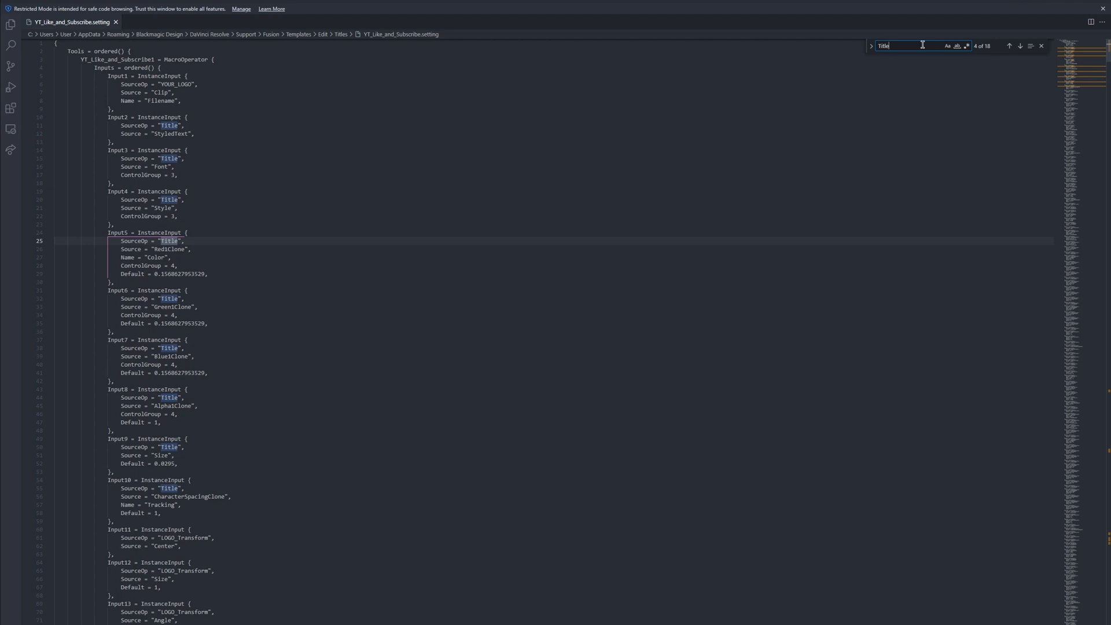
click(1020, 46)
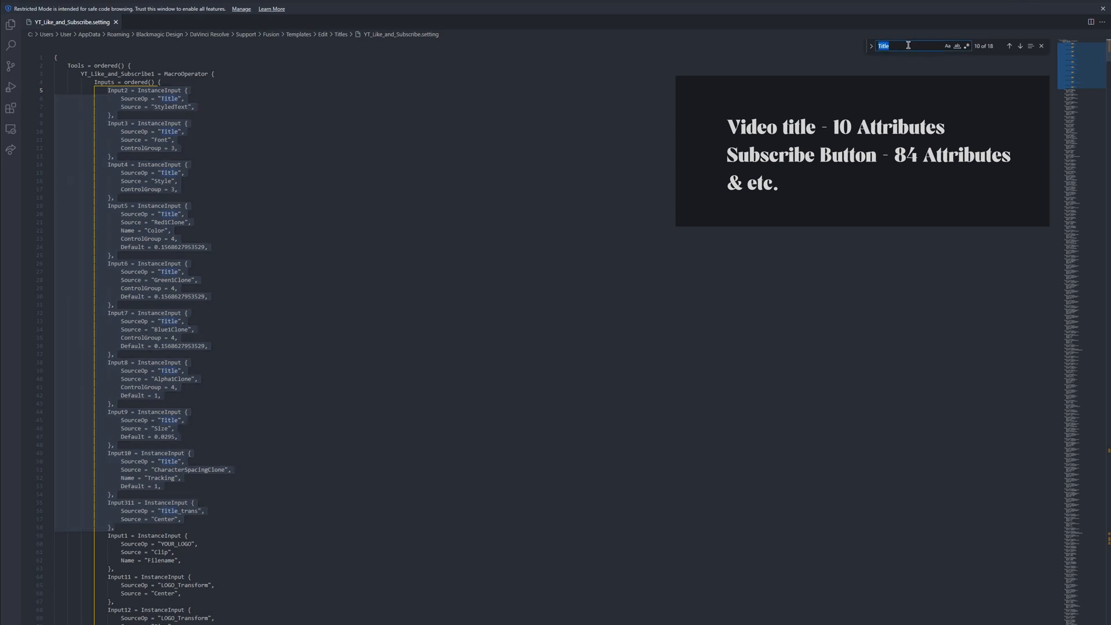
text(video title)
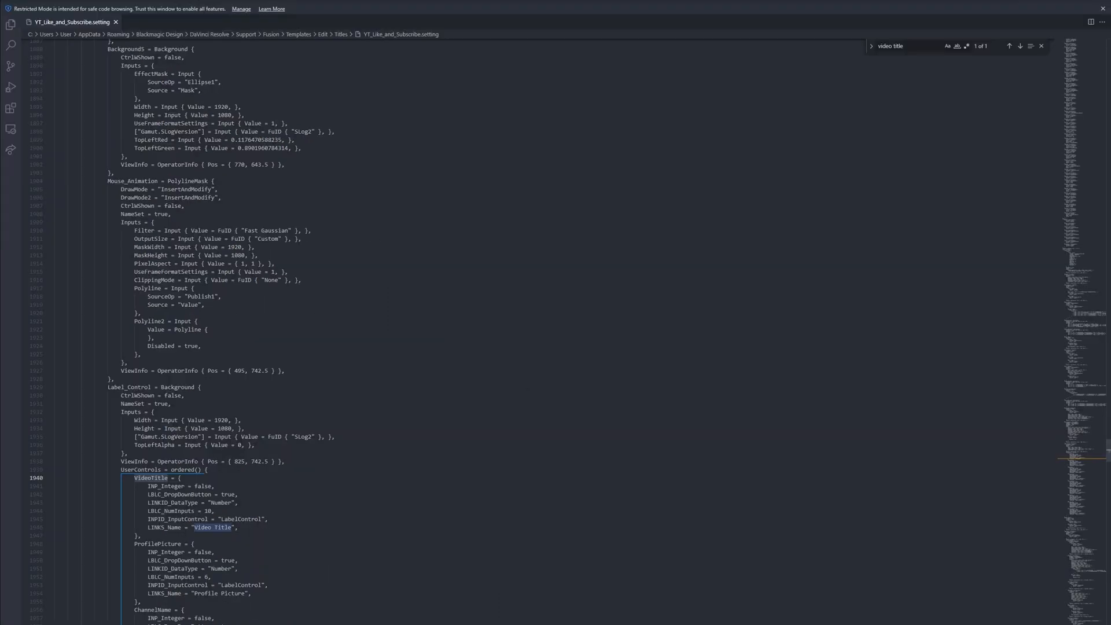
- Rename the input to VideoTitle and set its SourceOp to Label_Control with a cleared Source value
text(title)
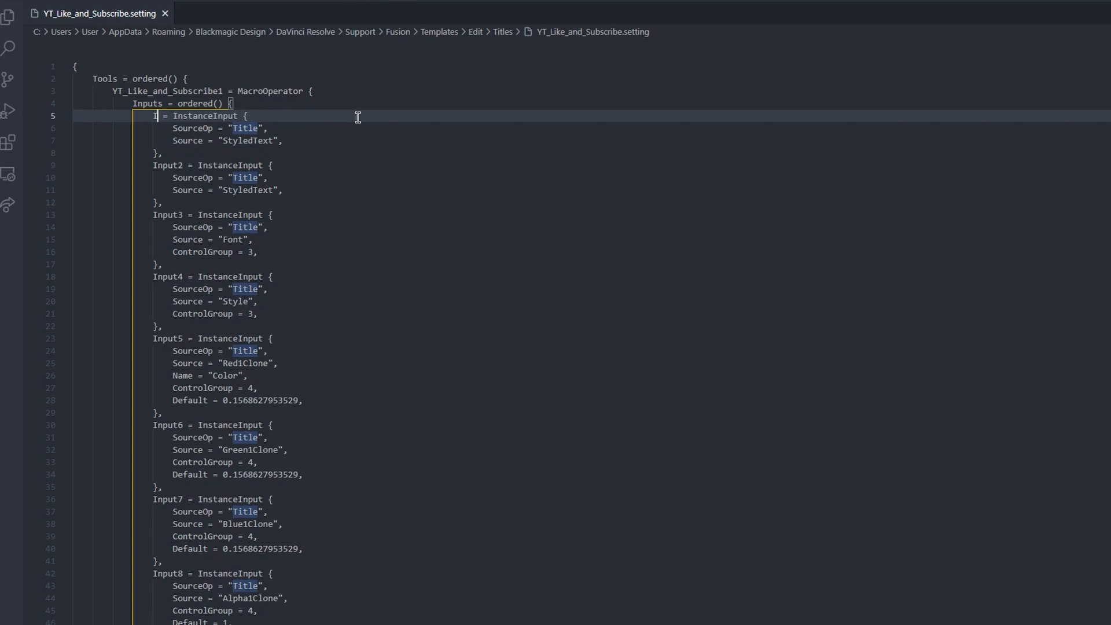
text(Video)
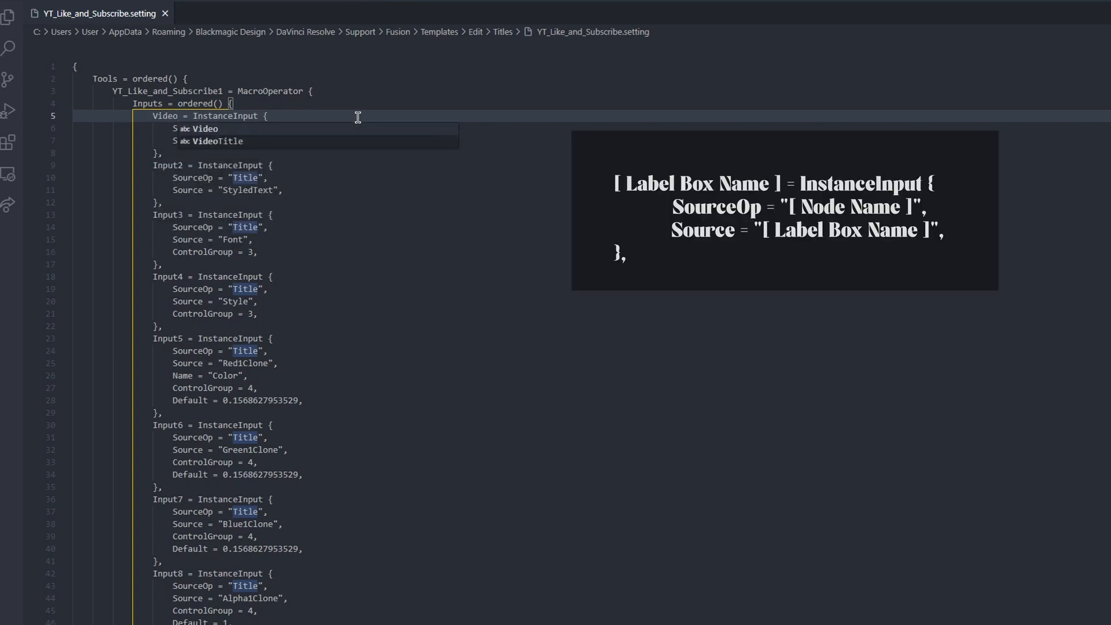
click(205, 141)
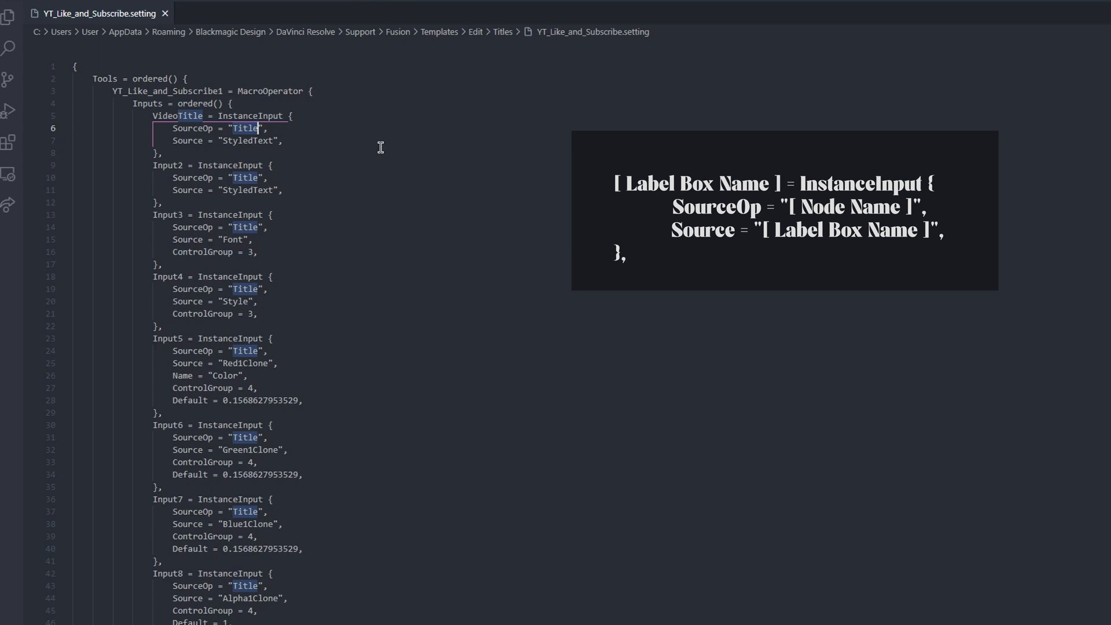
text(Label_Contro)
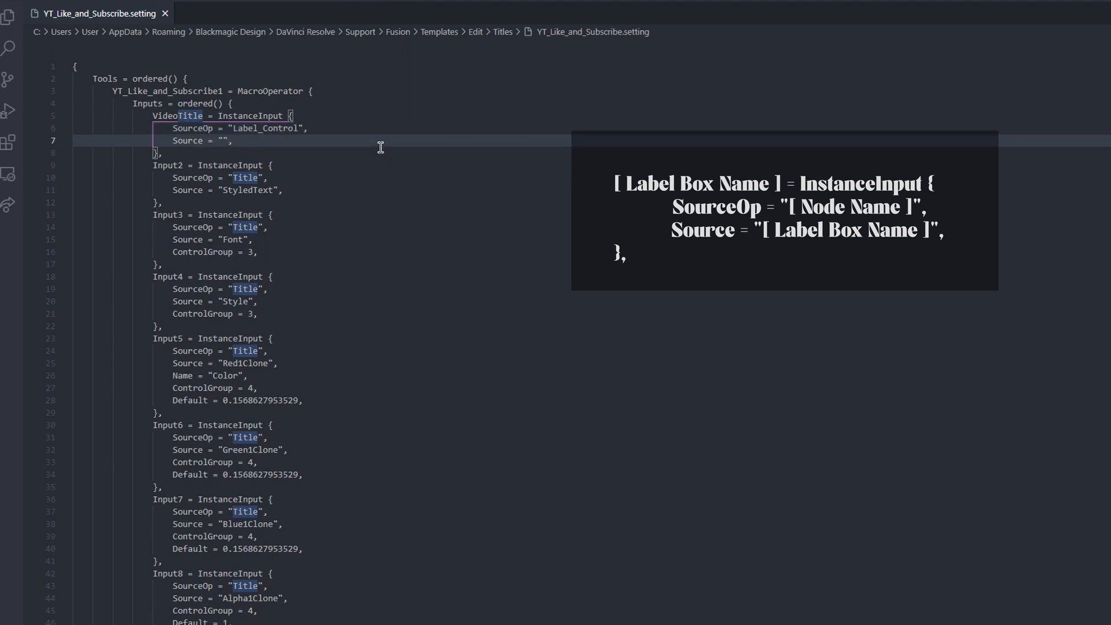
text(V)
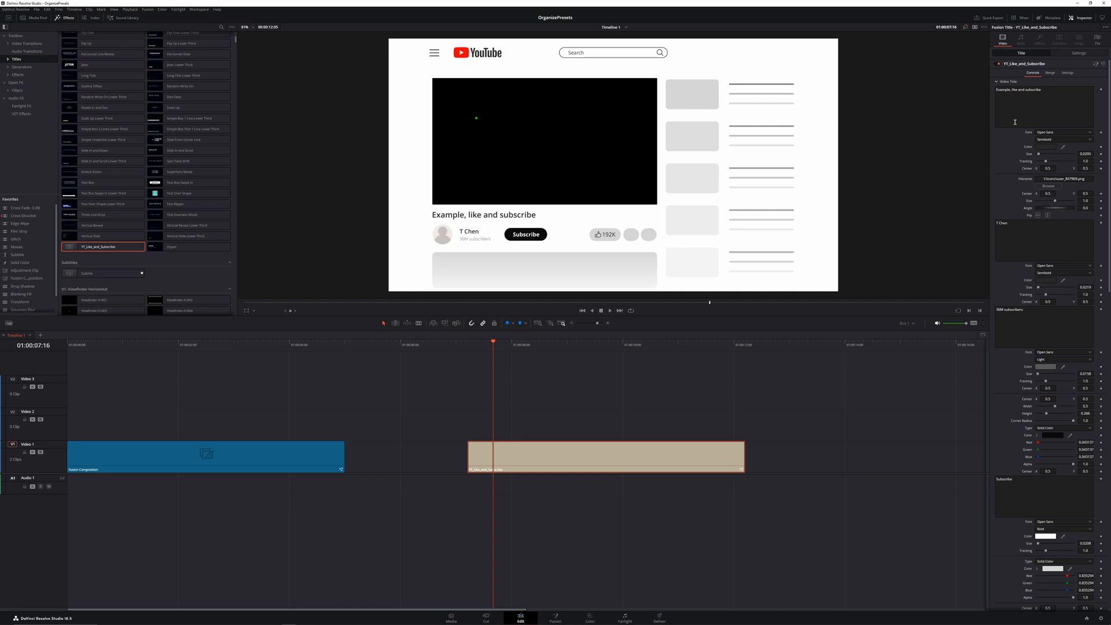
mouse_move(1014, 118)
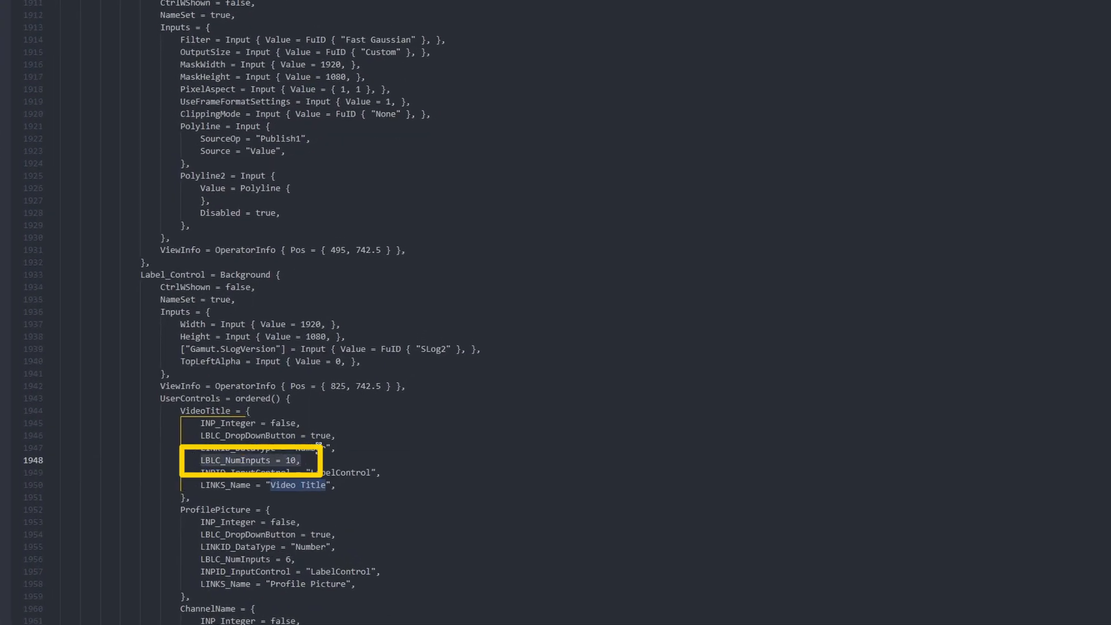
- Locate the Subscribe_Trans Center input and start its custom Name label value
text(picture)
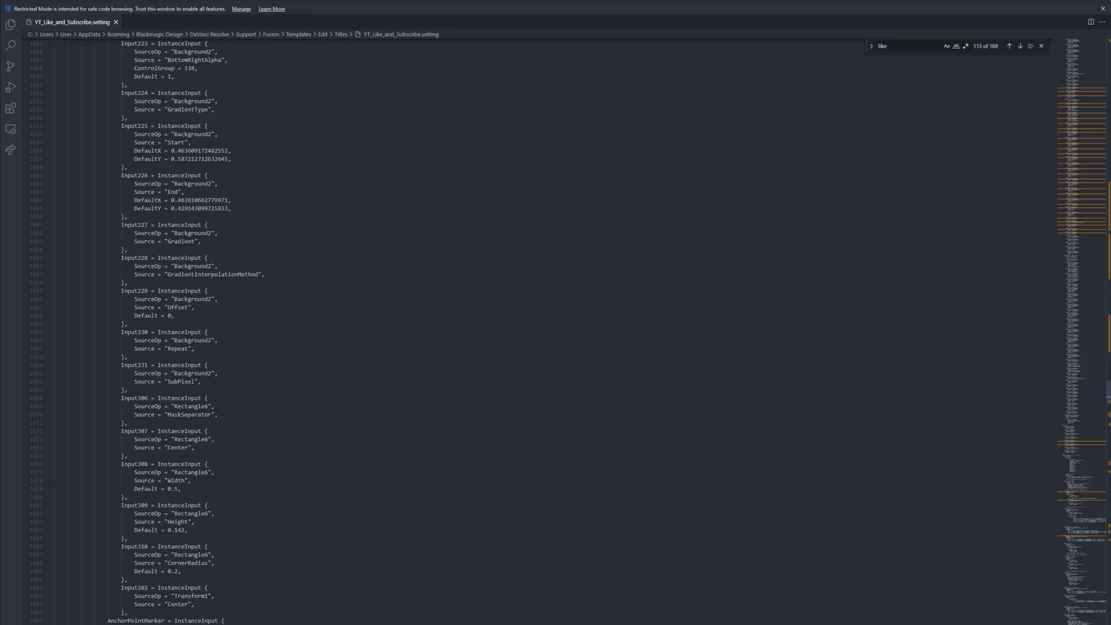
text(label)
text(Name = ")
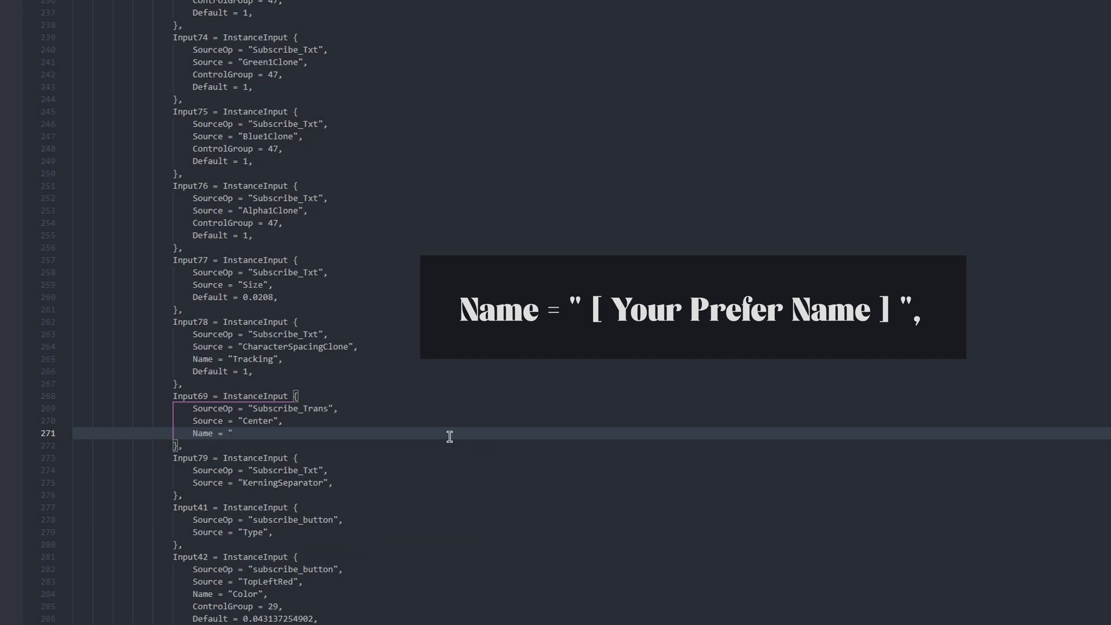
- Add a "Text Position" page label and a "Subscribe Button" entry sourced from Label_Control
text(Text Position)
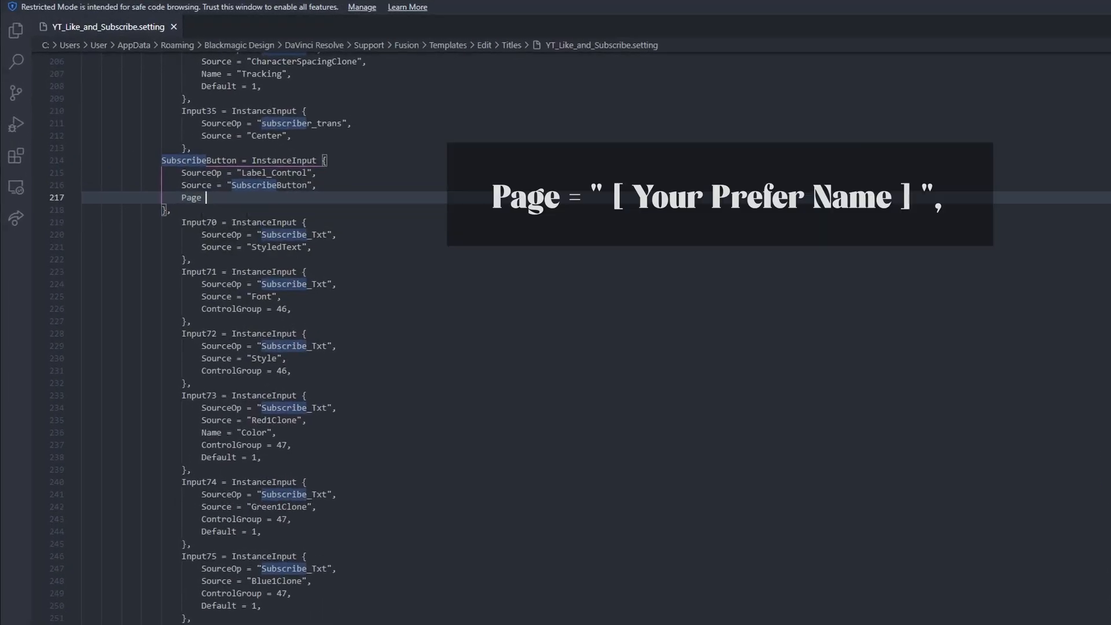
text(")
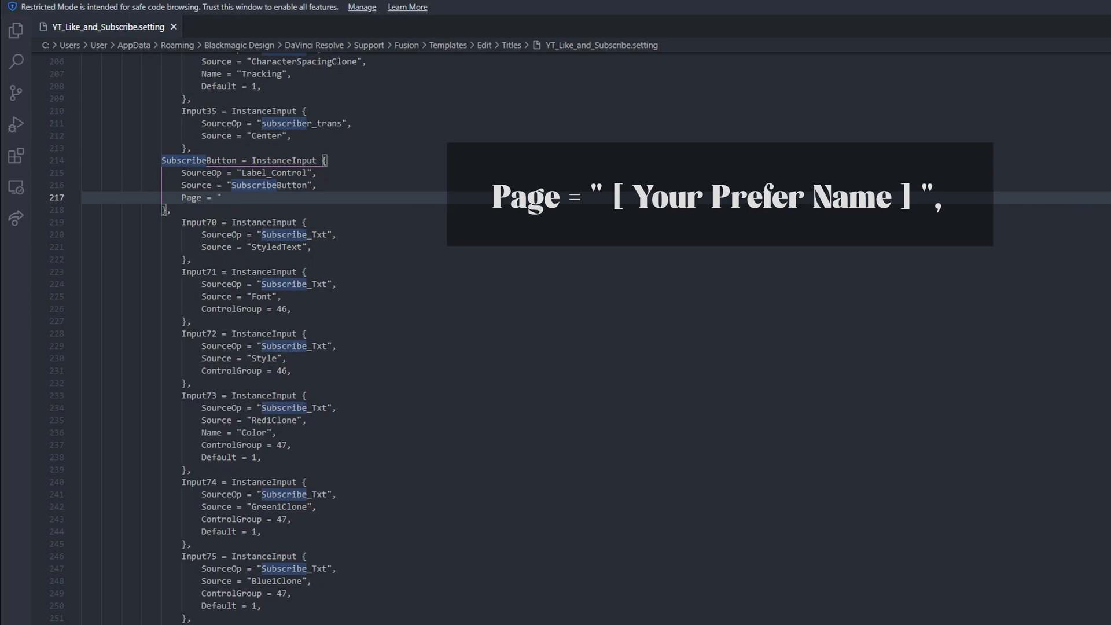
text(Subscribe Button)
text(like)
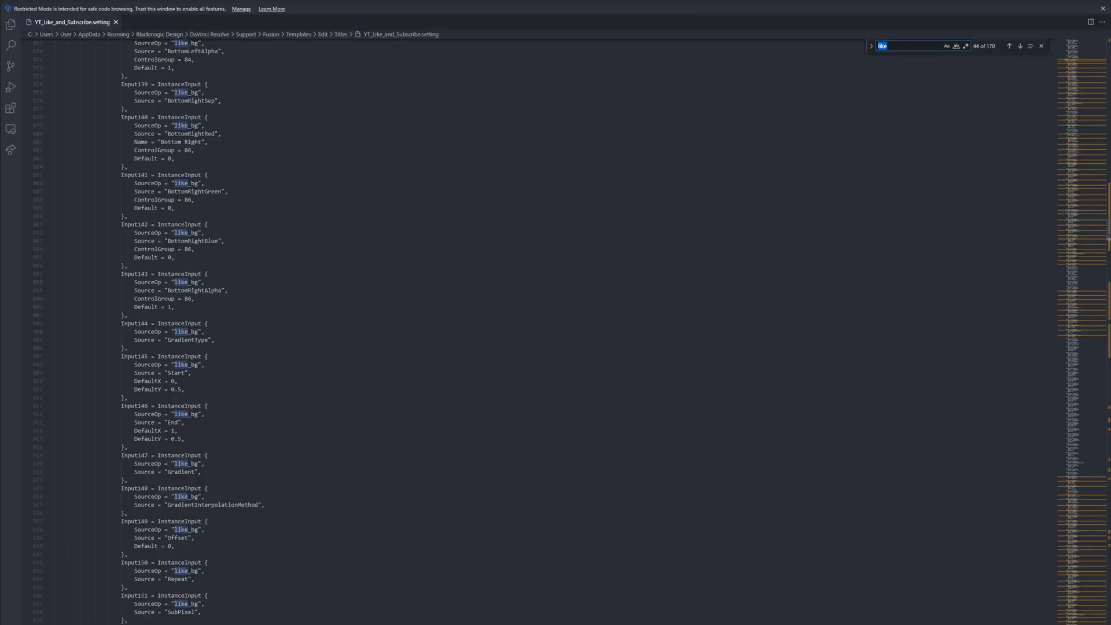
- Prefix the mouse Loader's cursor.png Filename with the setting: folder path
text(filename)
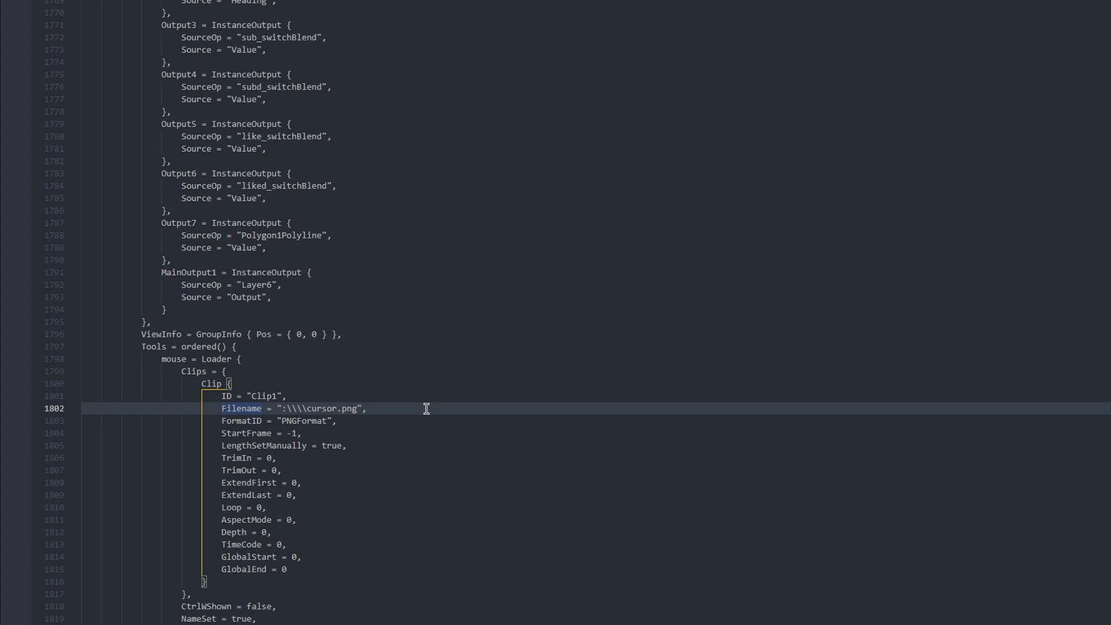
text(setting)
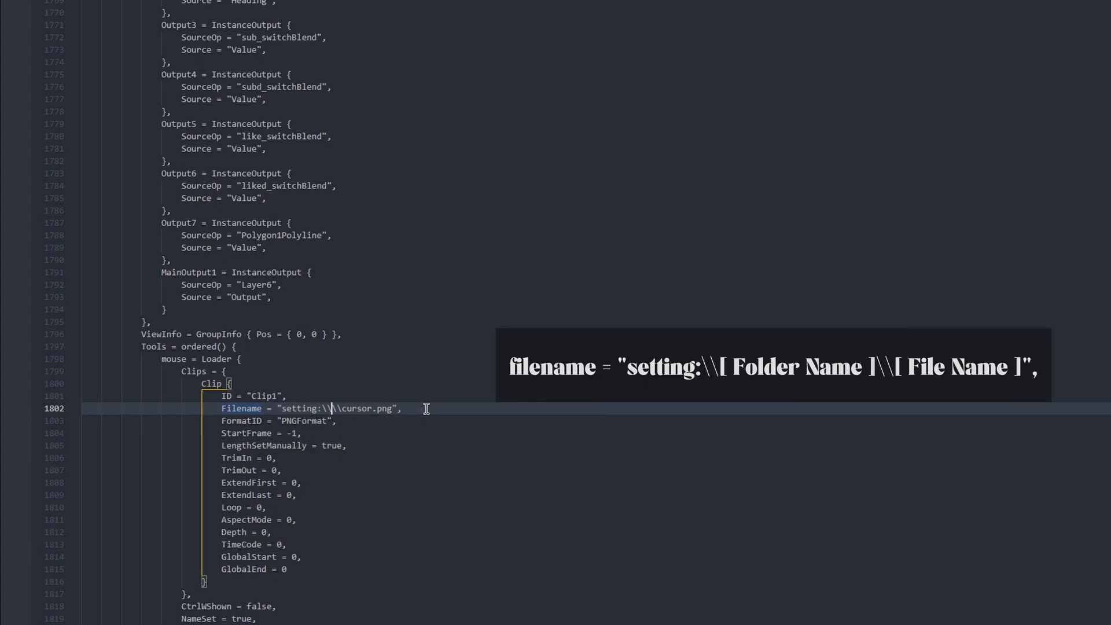
text(ico)
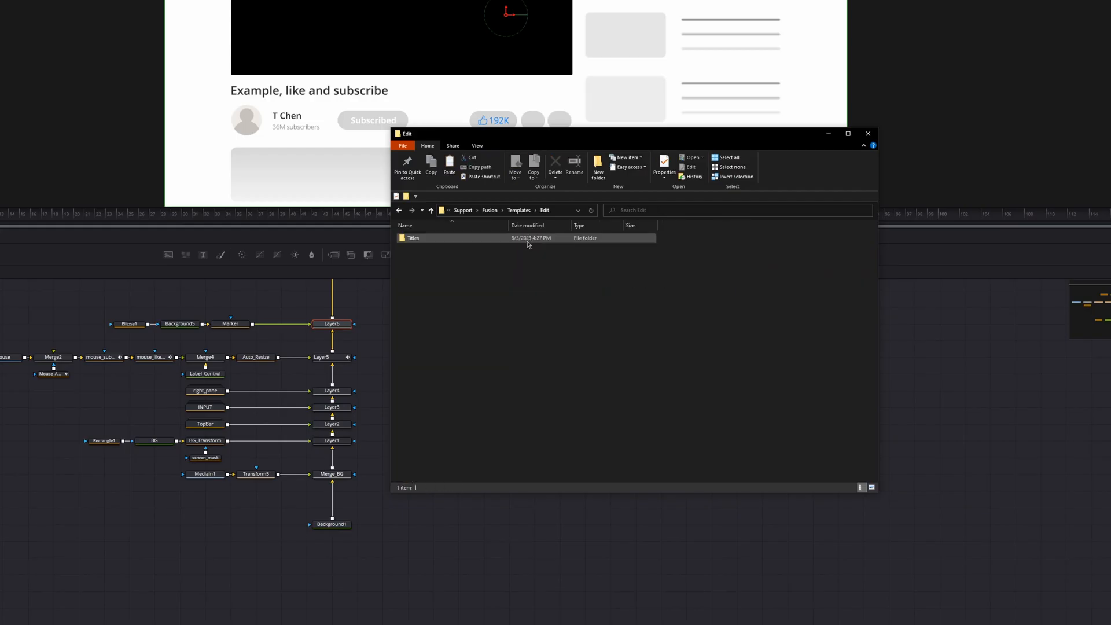
- Enter the Titles templates folder and select the numbered PNG for renaming
double_click(413, 238)
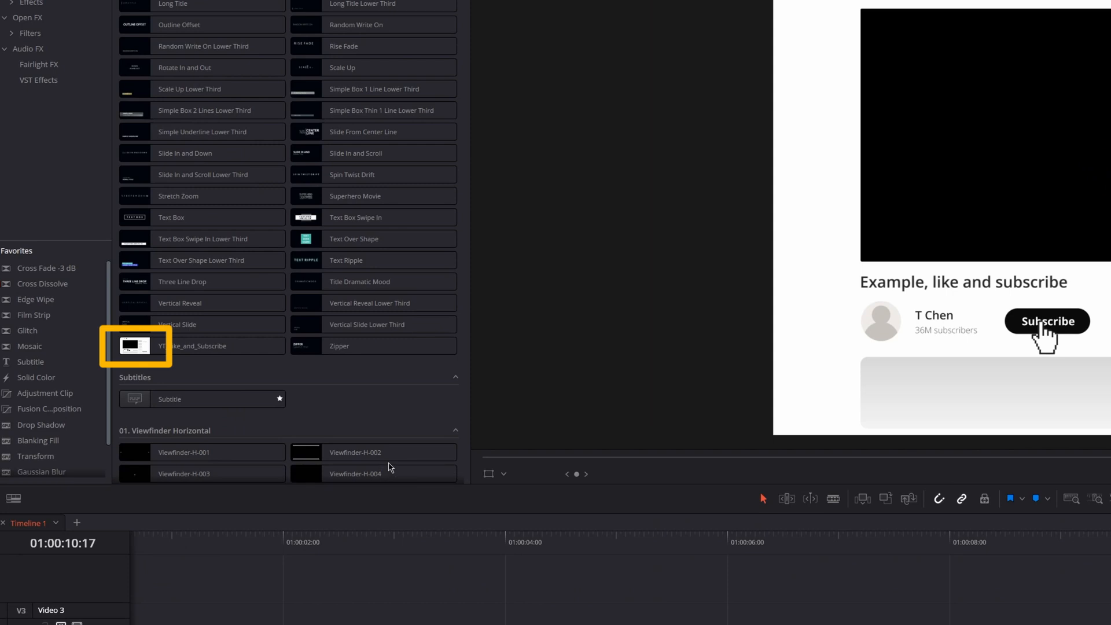
click(373, 453)
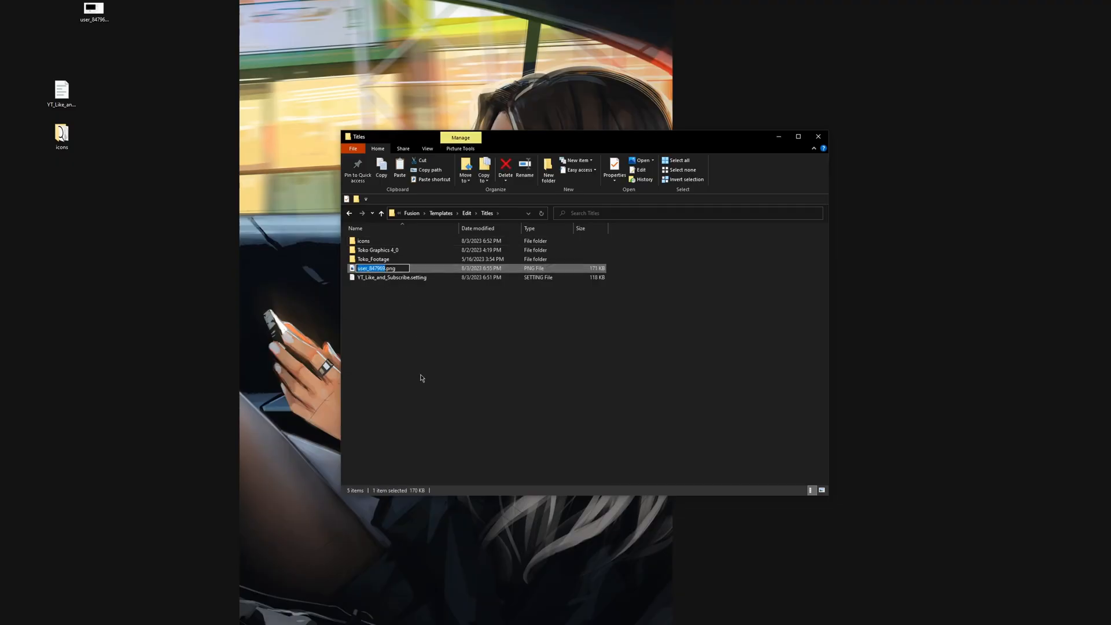
- Rename the PNG to YT_Like_and_S..., create the effect-name folder and move into it
text(YT_Like_and_S)
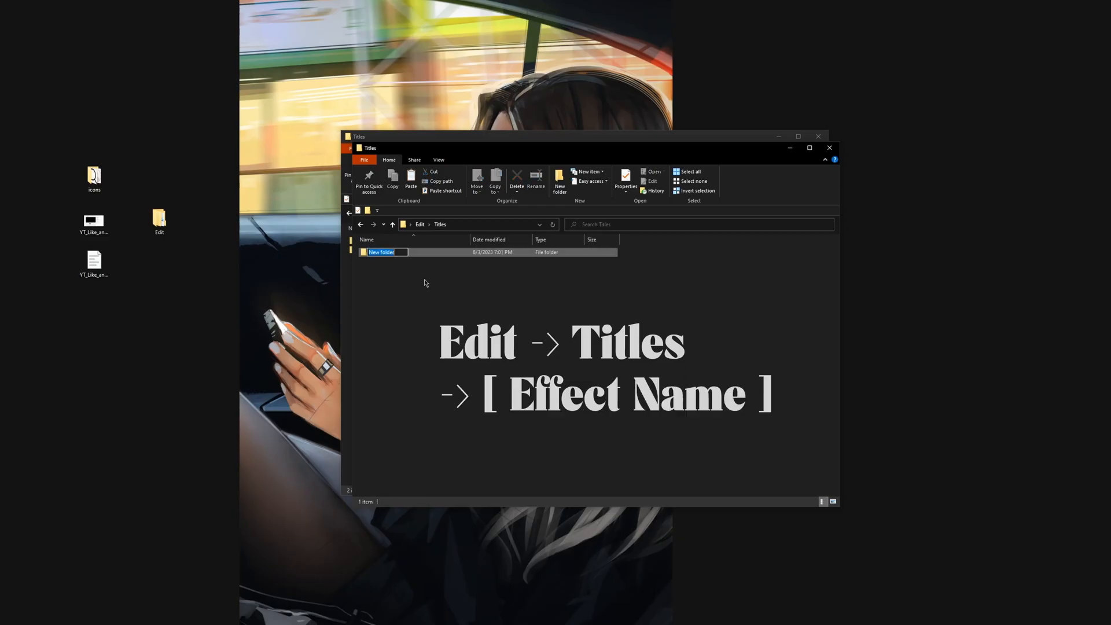
text(Chen)
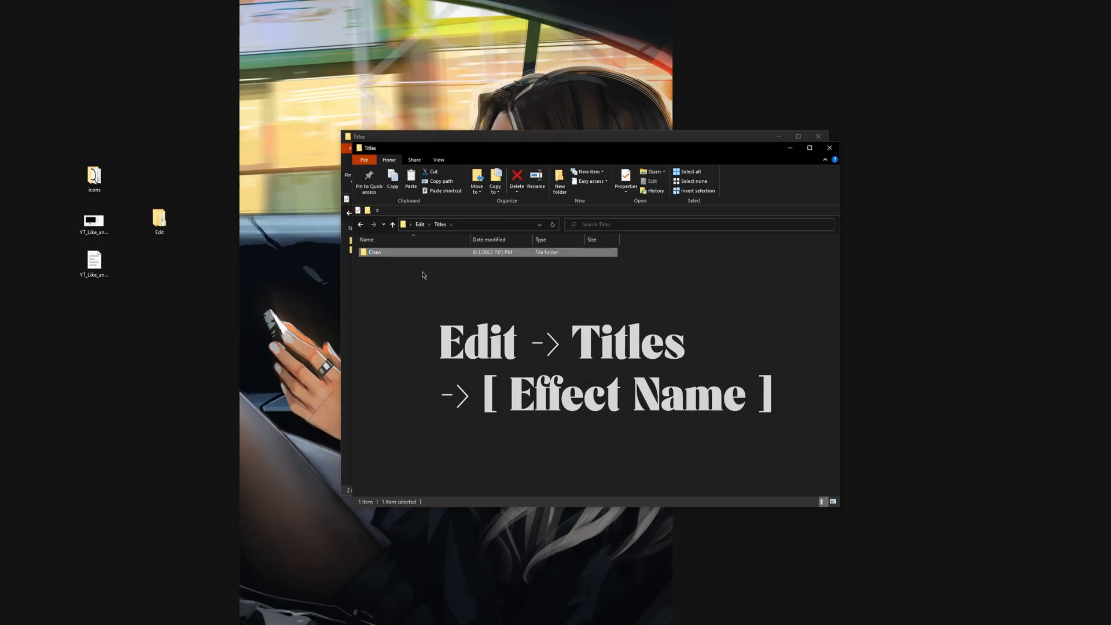
double_click(374, 252)
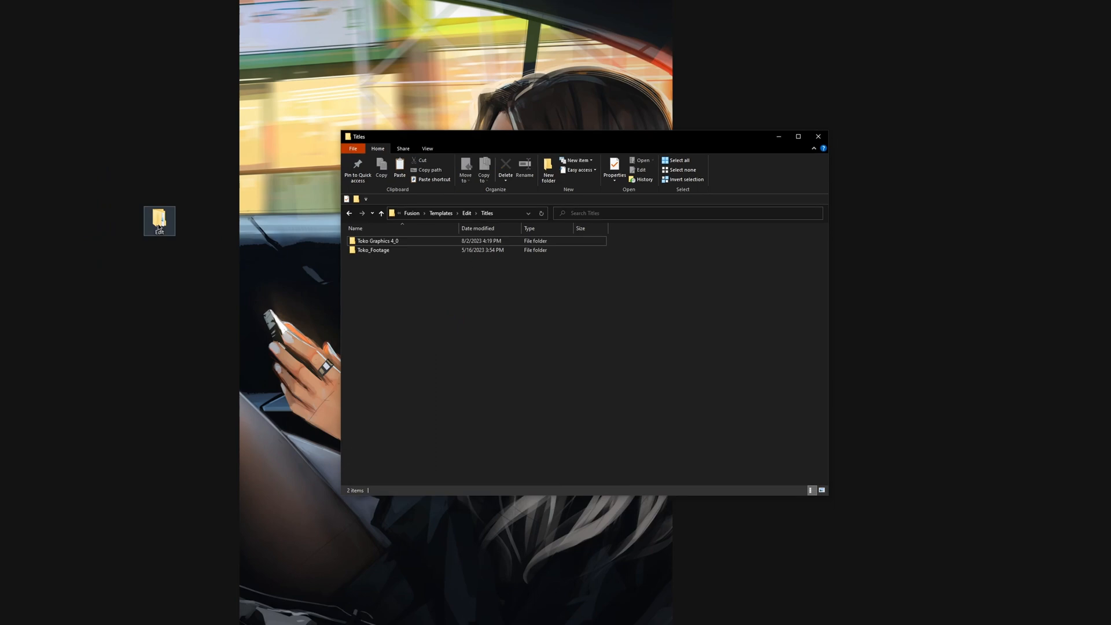
- Pack the desktop Edit folder into a WinRAR archive named YT_Like_and_subscribe.drfx
right_click(159, 221)
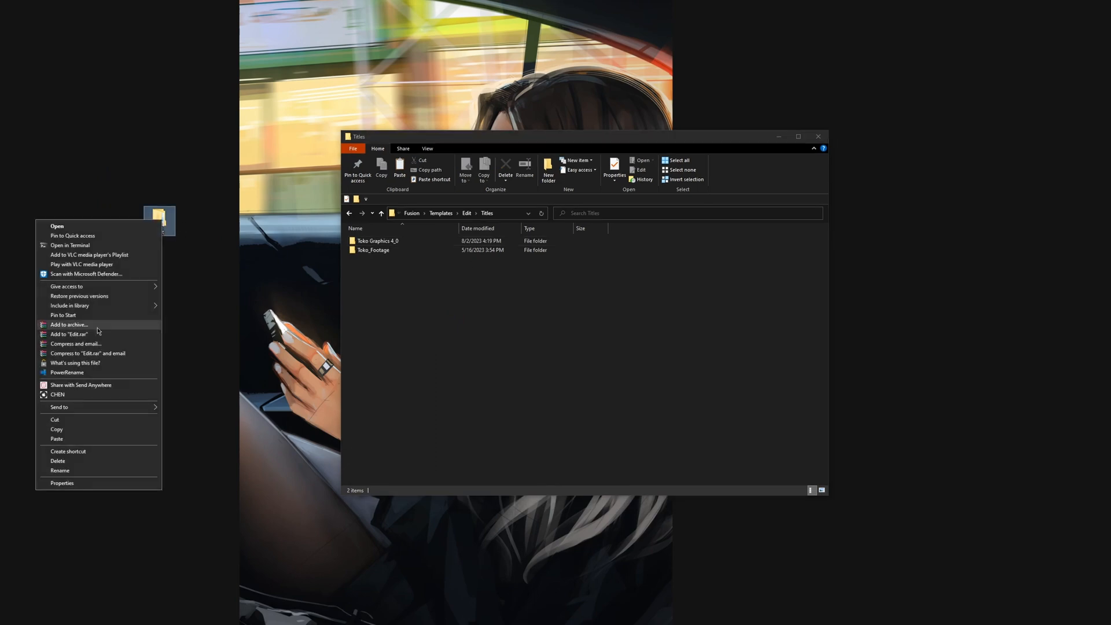
click(68, 324)
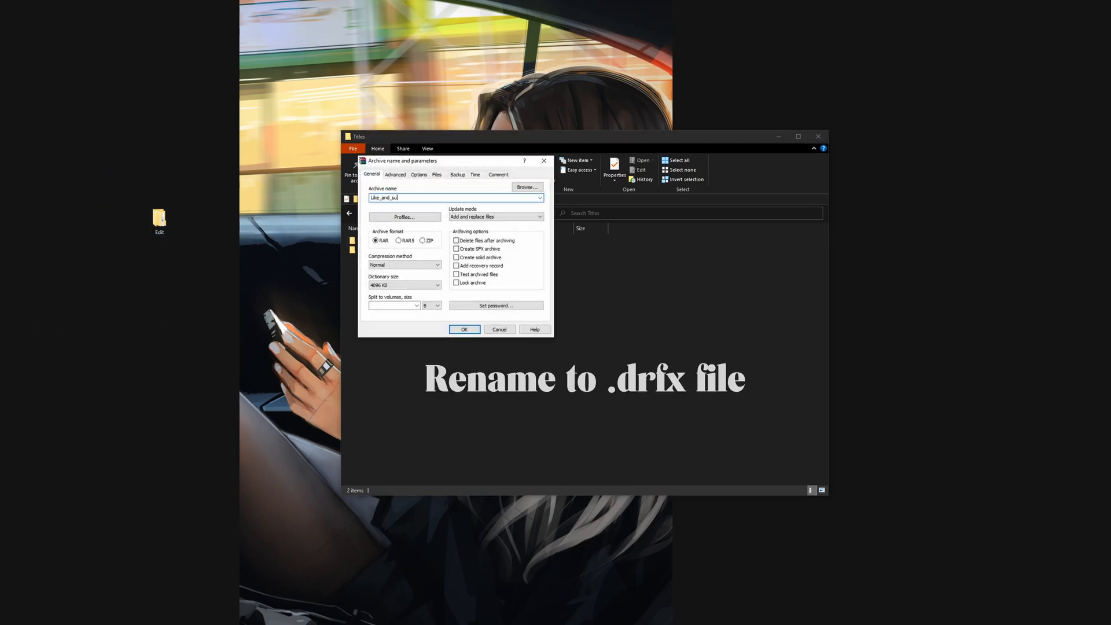
text(YT_Like_and_subscribe.drf)
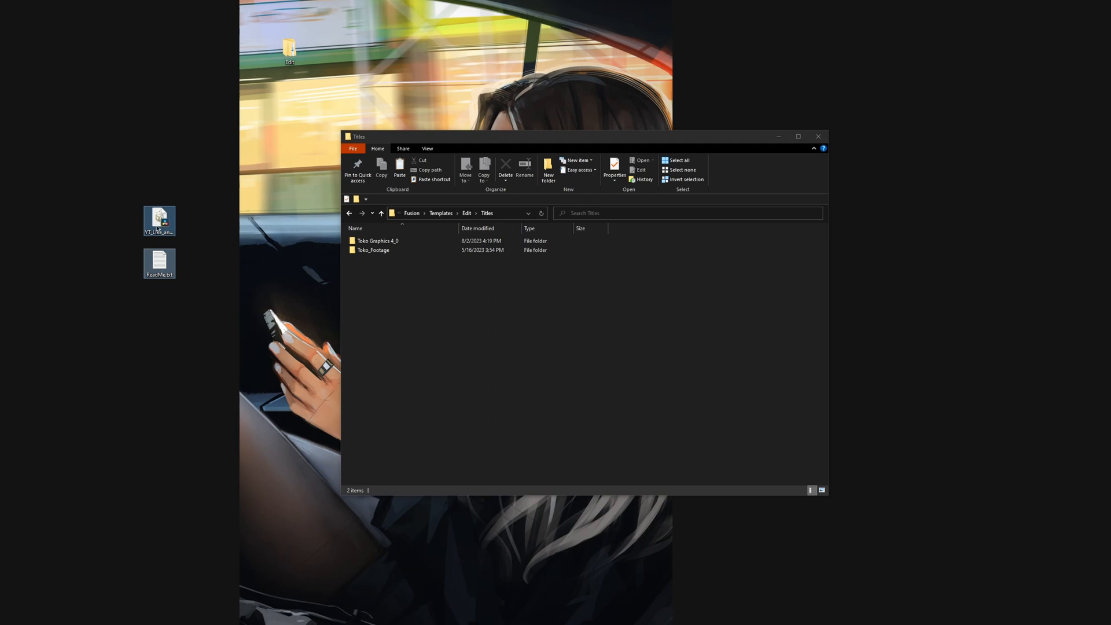
right_click(159, 221)
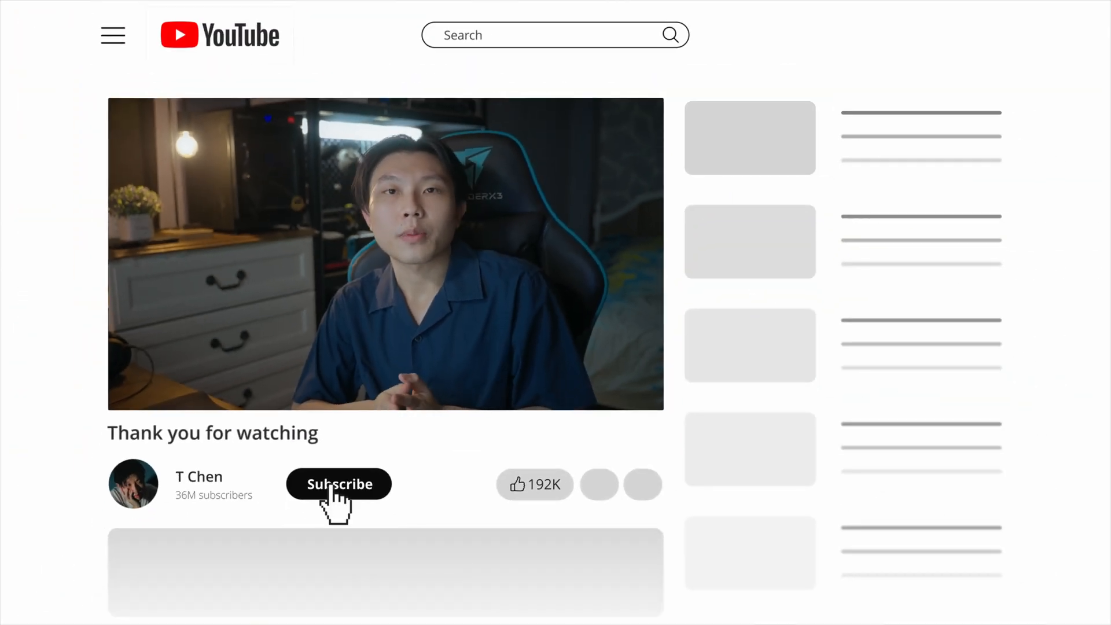
- Play the timeline to preview the Subscribe button animating into Subscribed
click(339, 484)
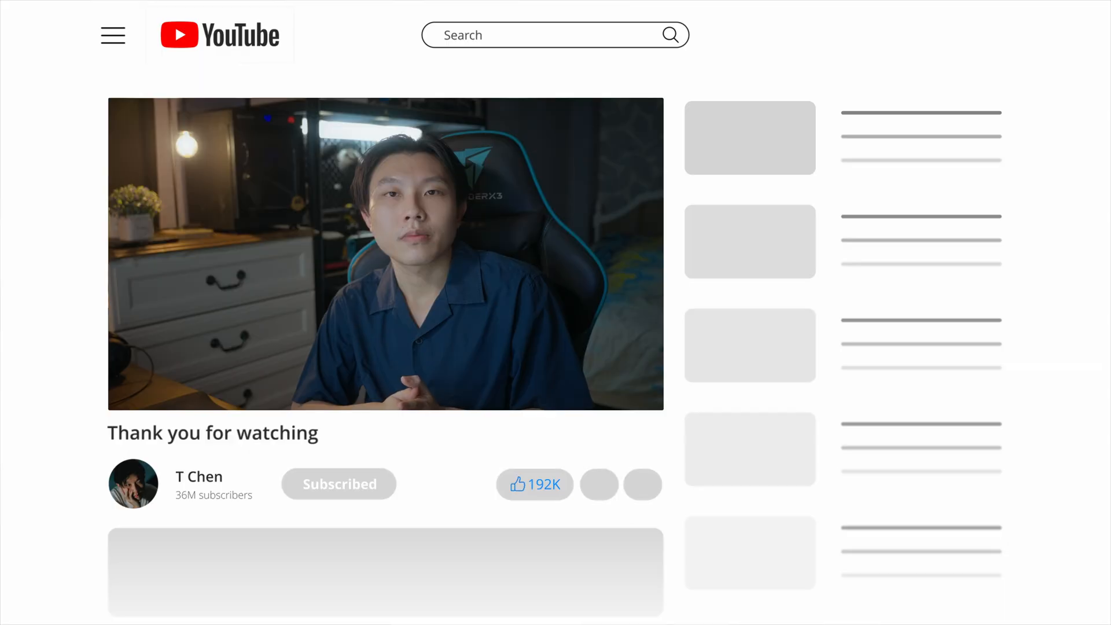